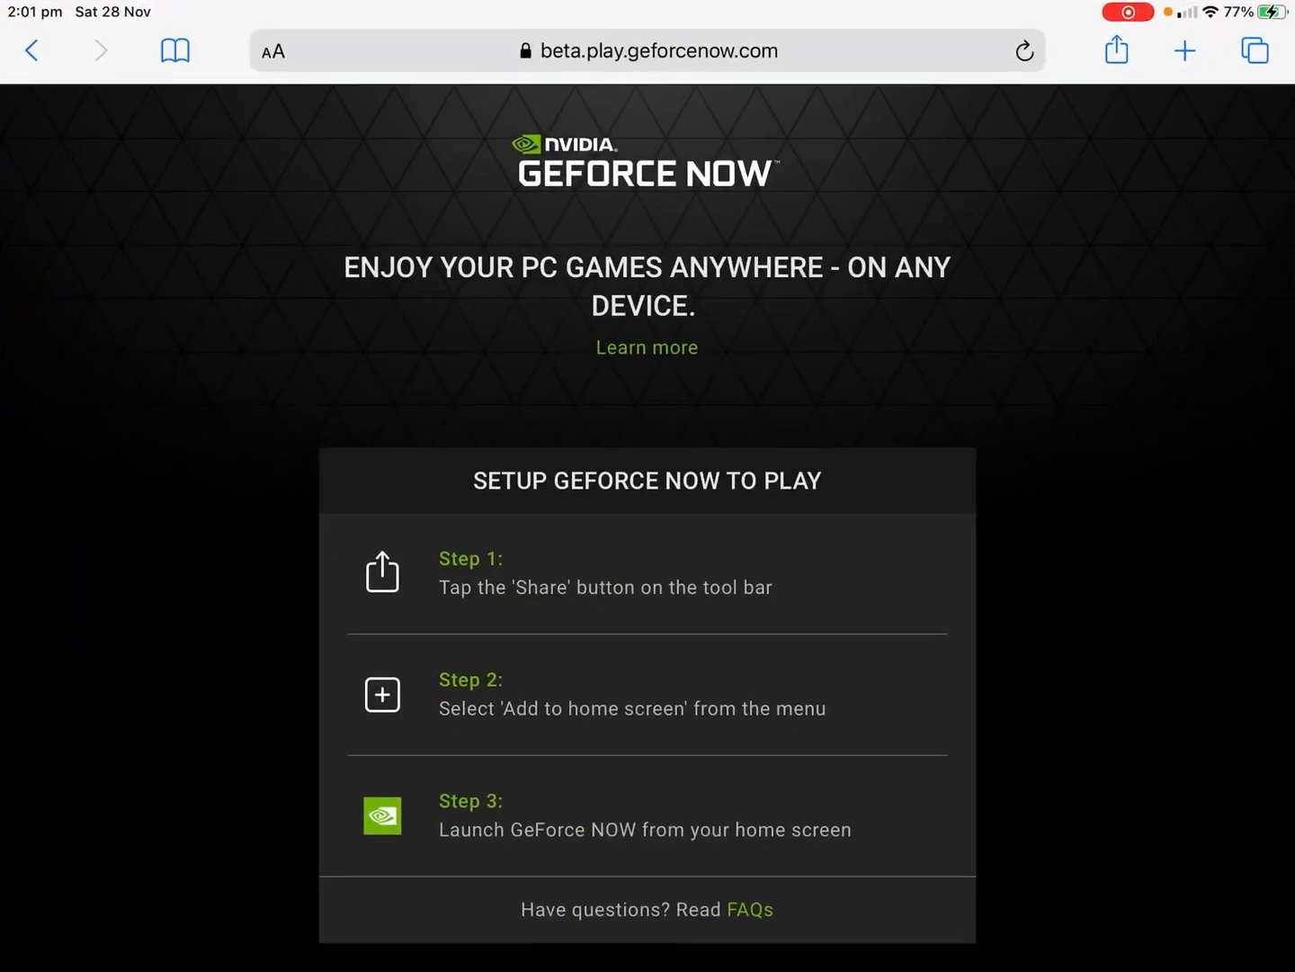
Step: Search Google for 'geforce now' and open the GeForce Now - Nvidia result
left_click(646, 51)
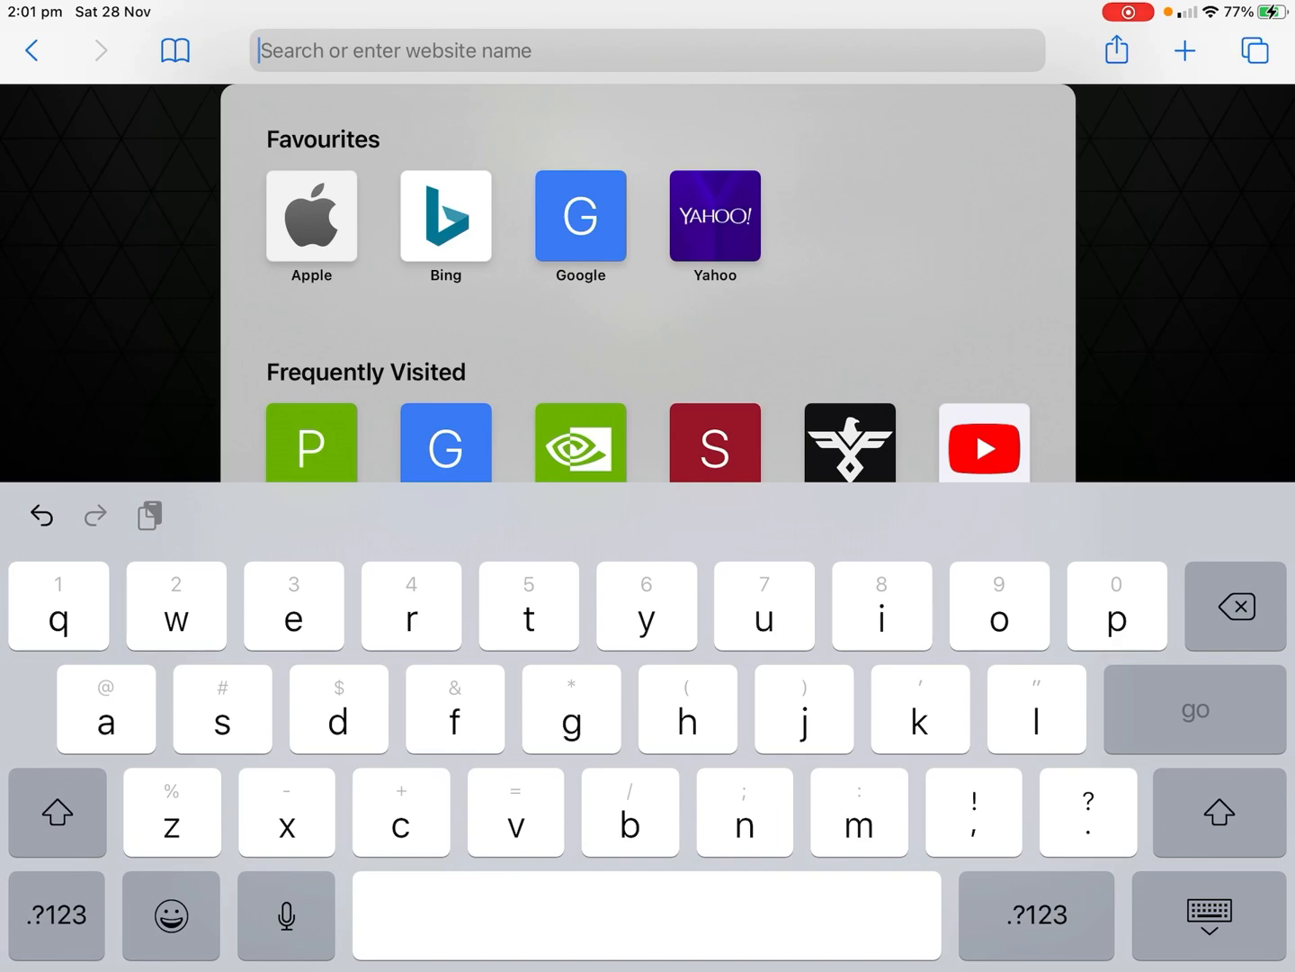
type("gefprce now")
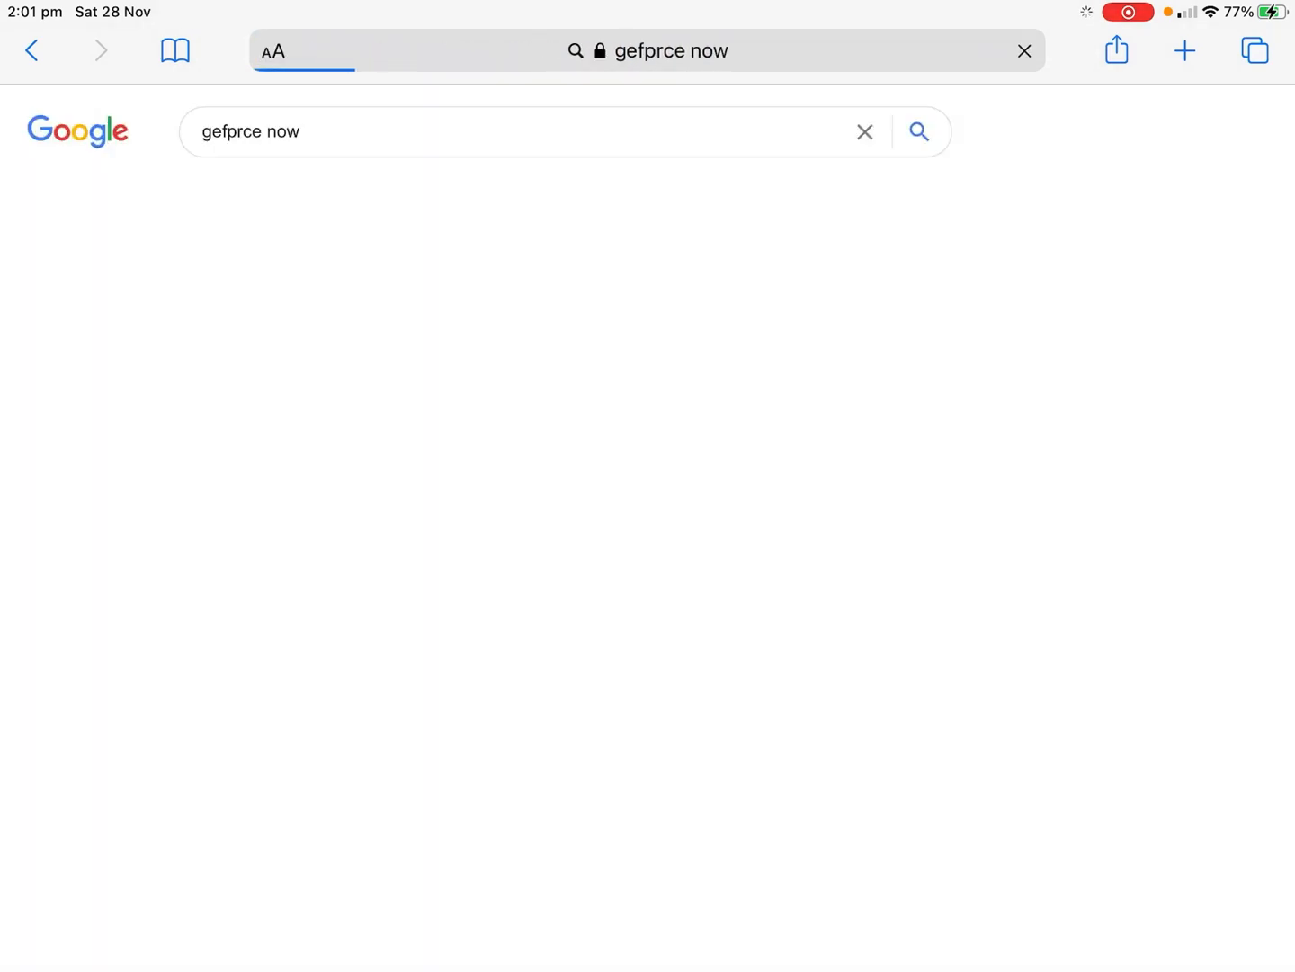
key("Enter")
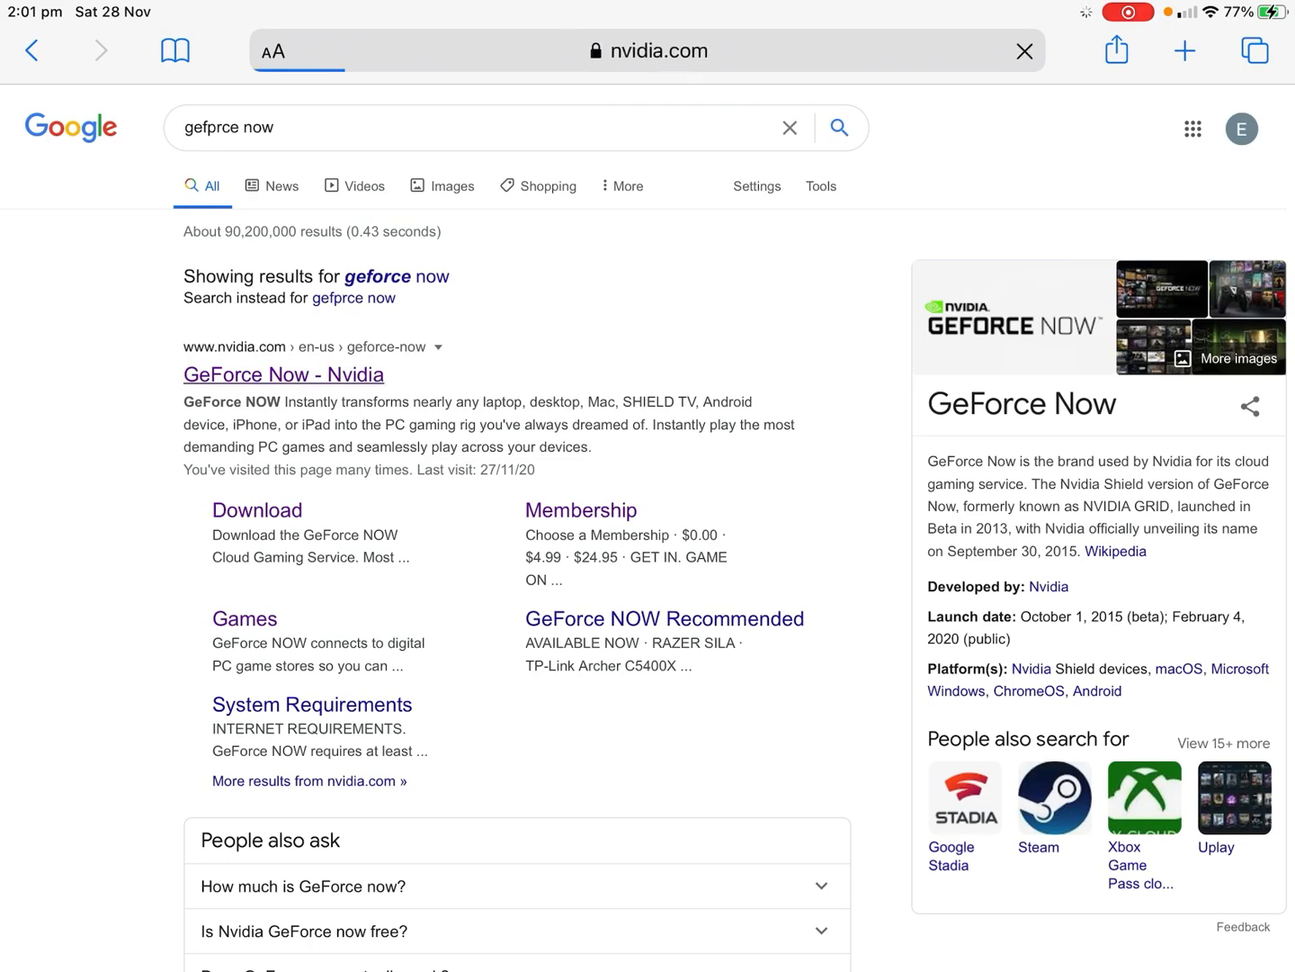
left_click(283, 374)
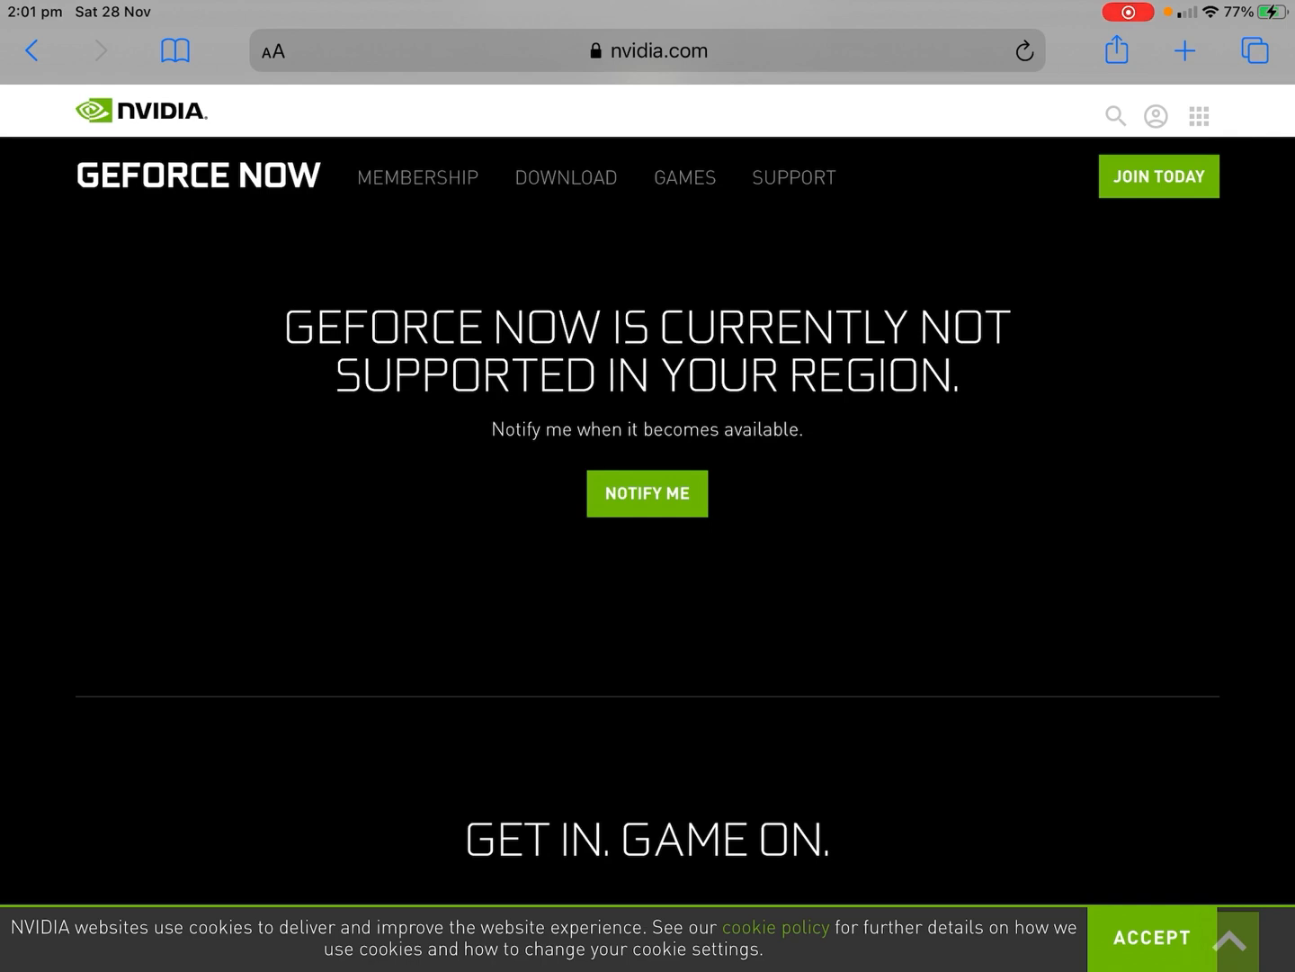
scroll("down", 3)
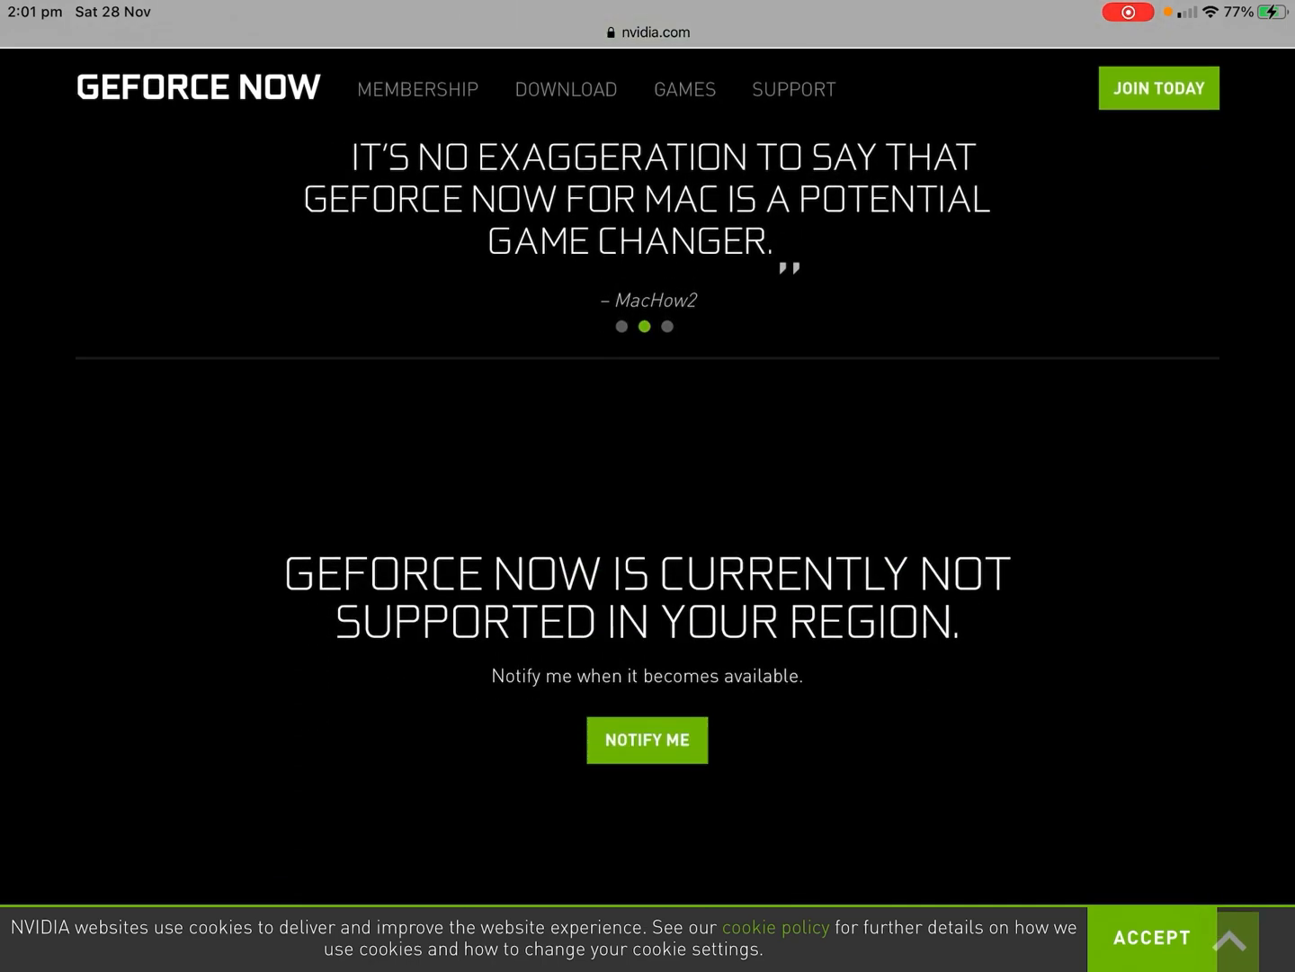
scroll("down", 3)
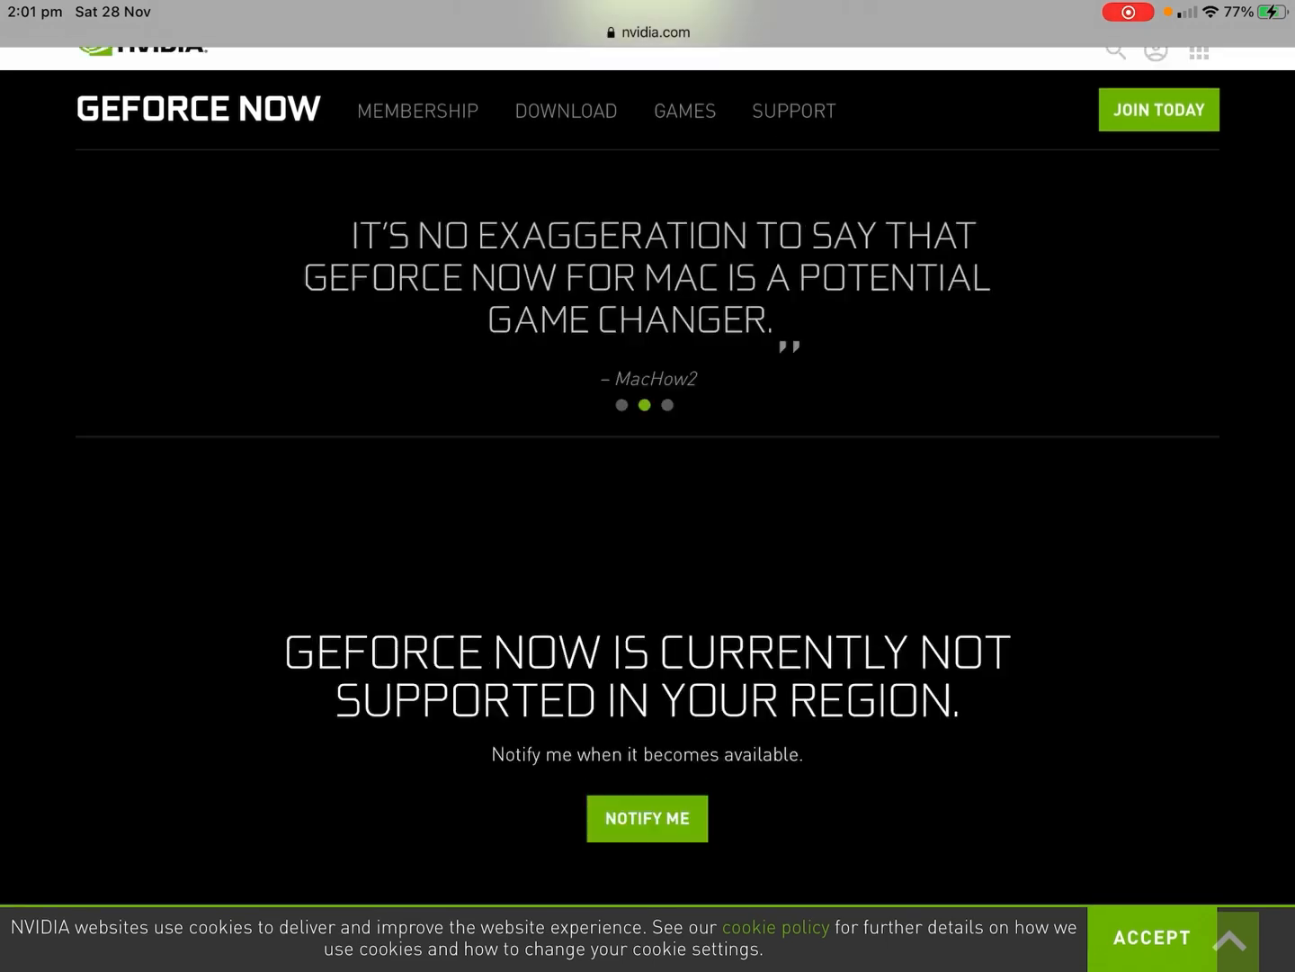
scroll("up", 3)
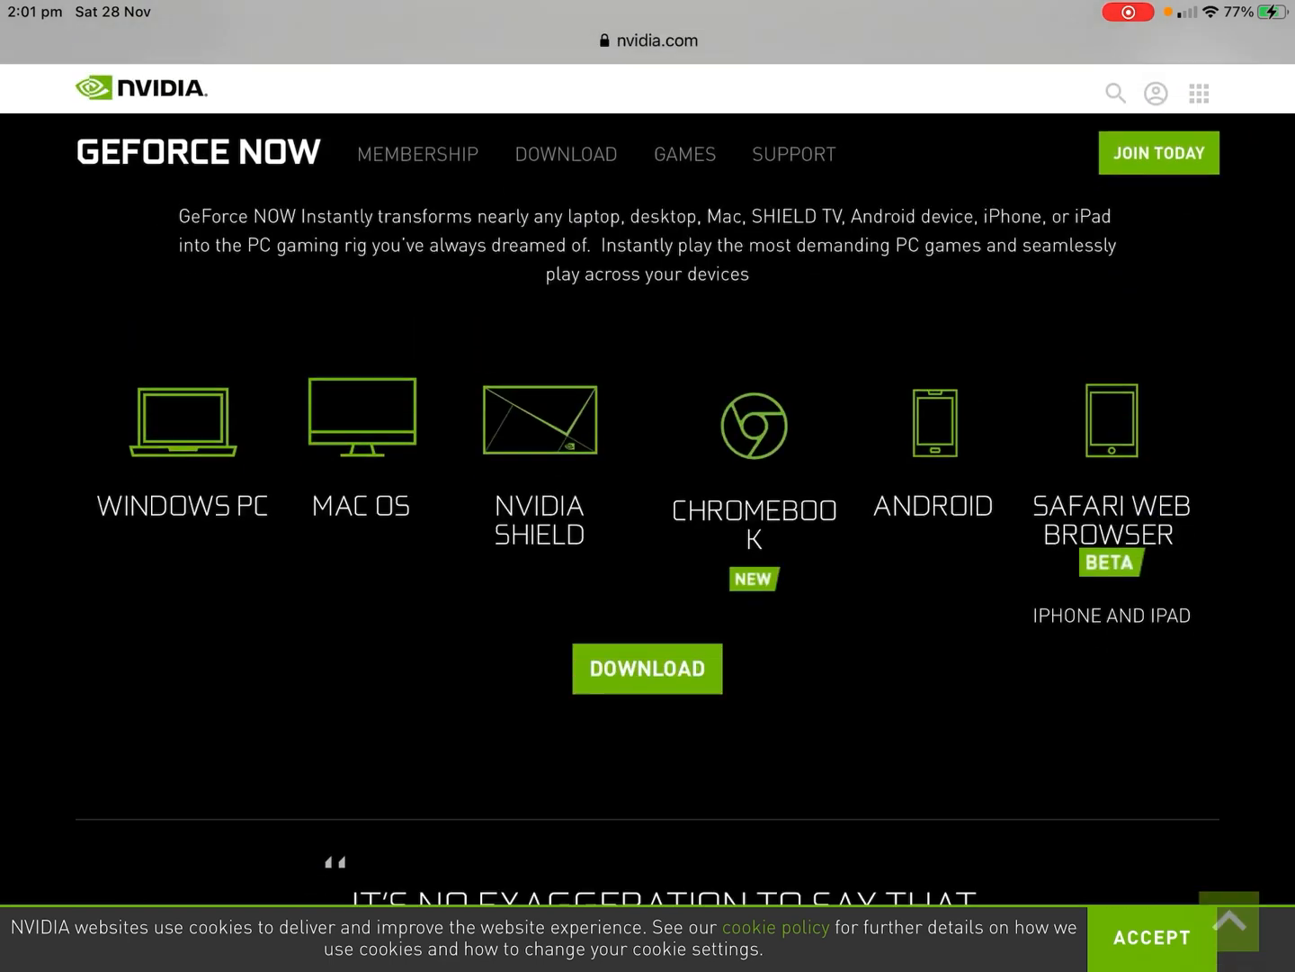
scroll("down", 3)
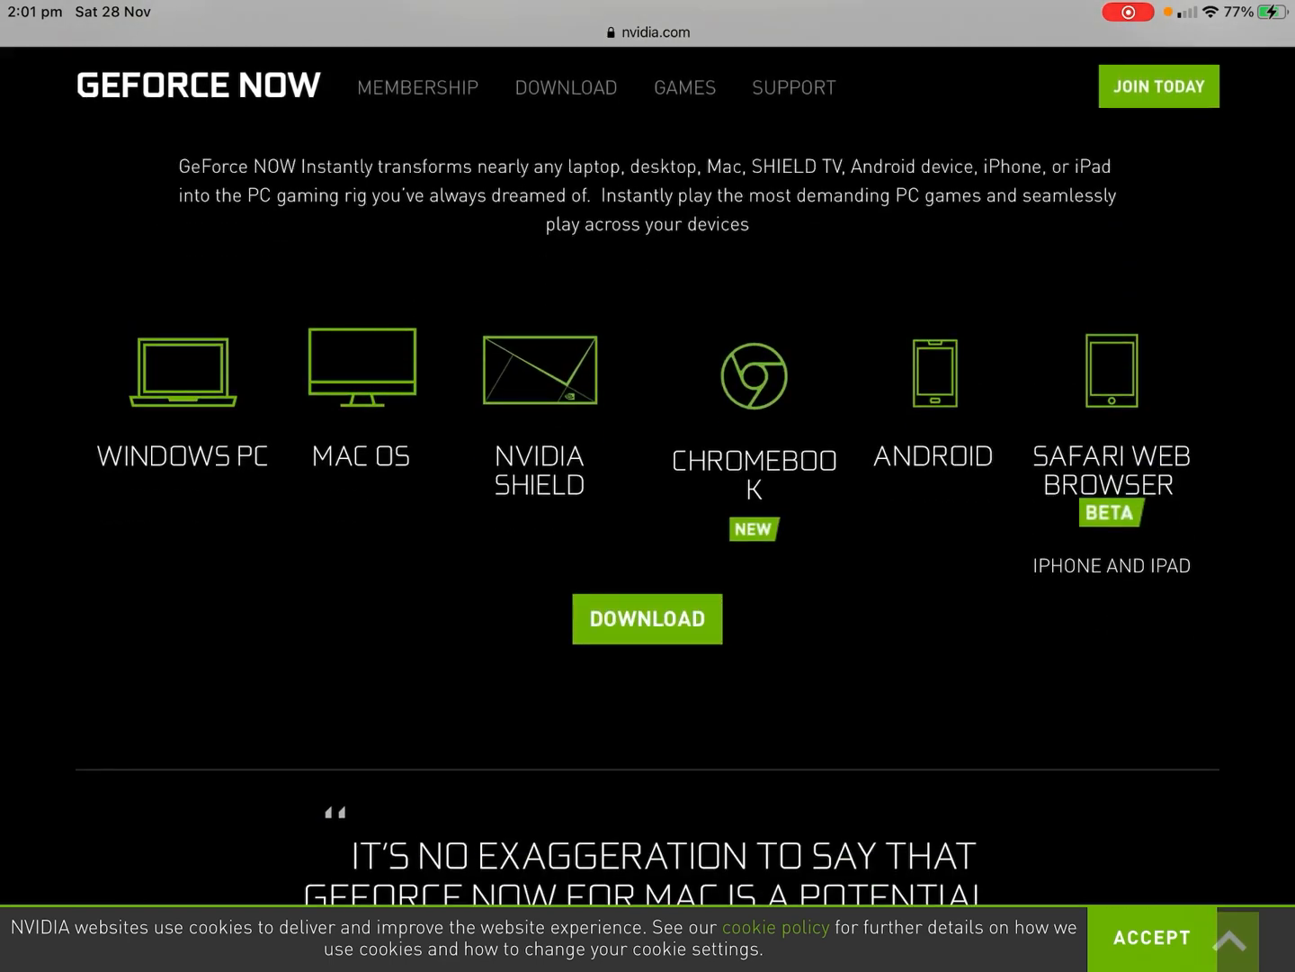
scroll("down", 3)
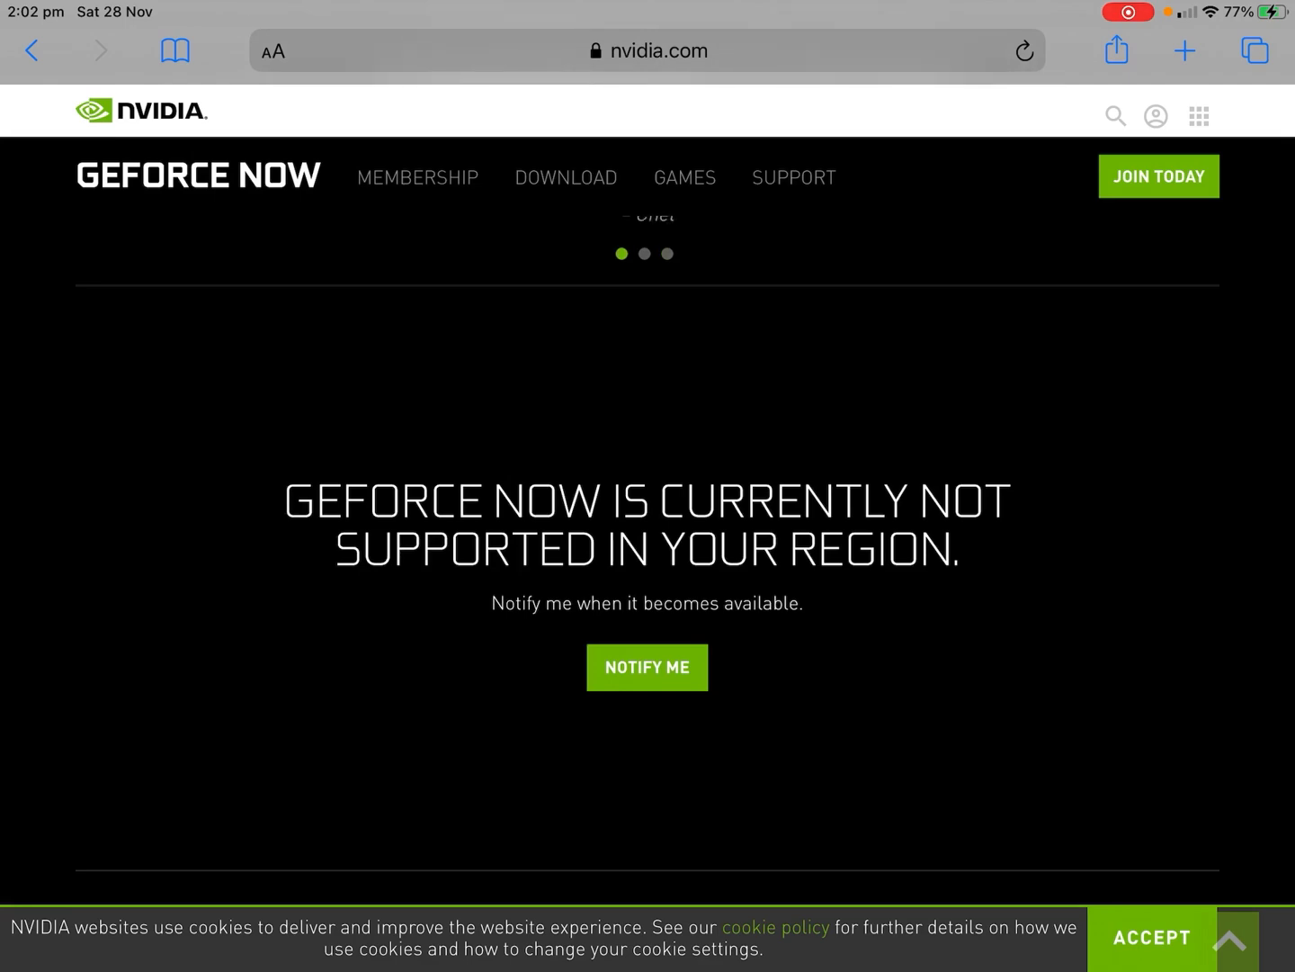
key("home")
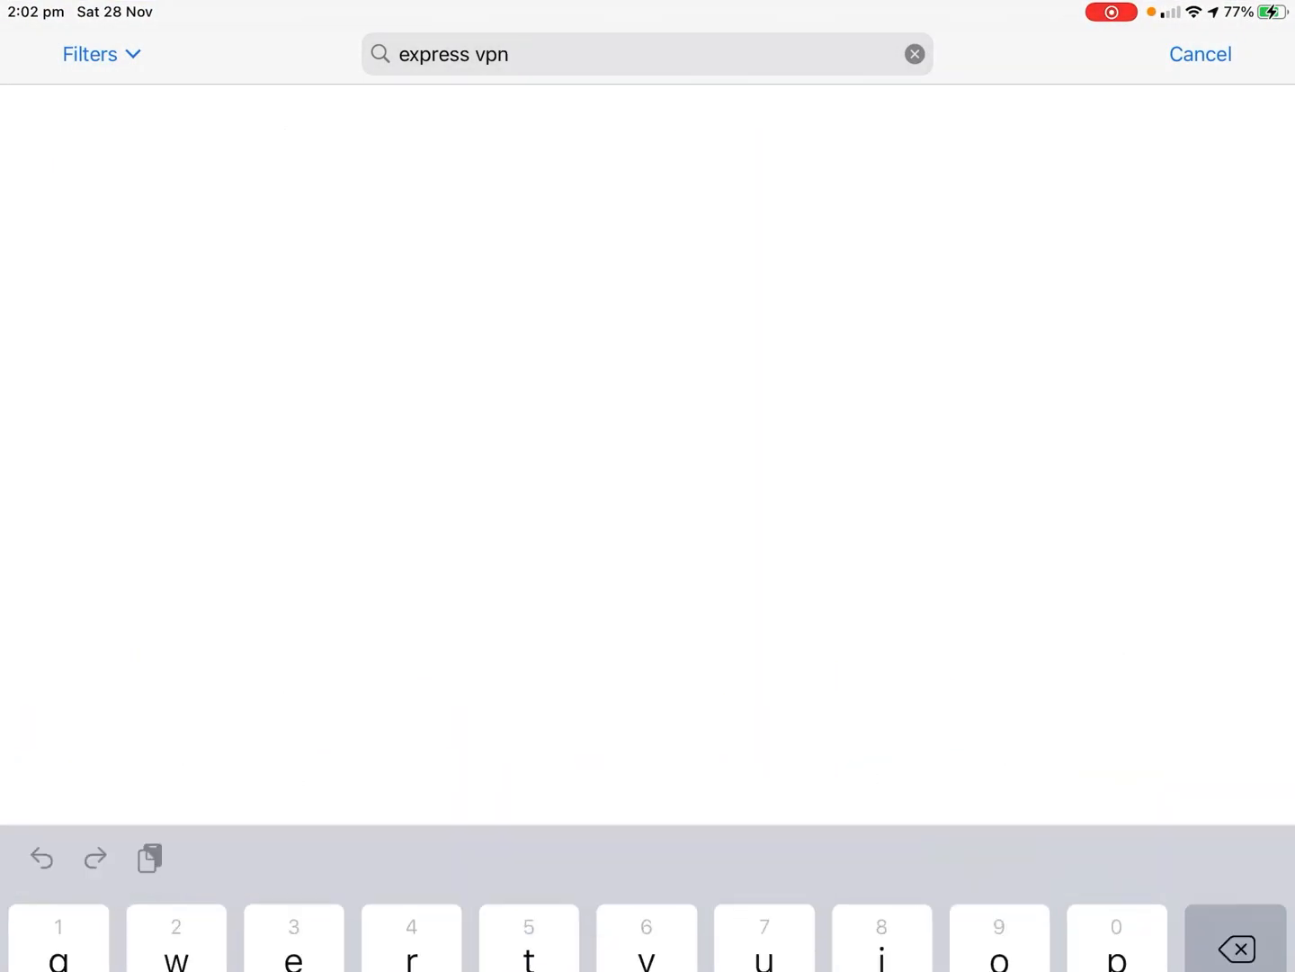
Step: Run the 'express vpn' search, view the ExpressVPN listing and its preview, then launch the installed app
key("Enter")
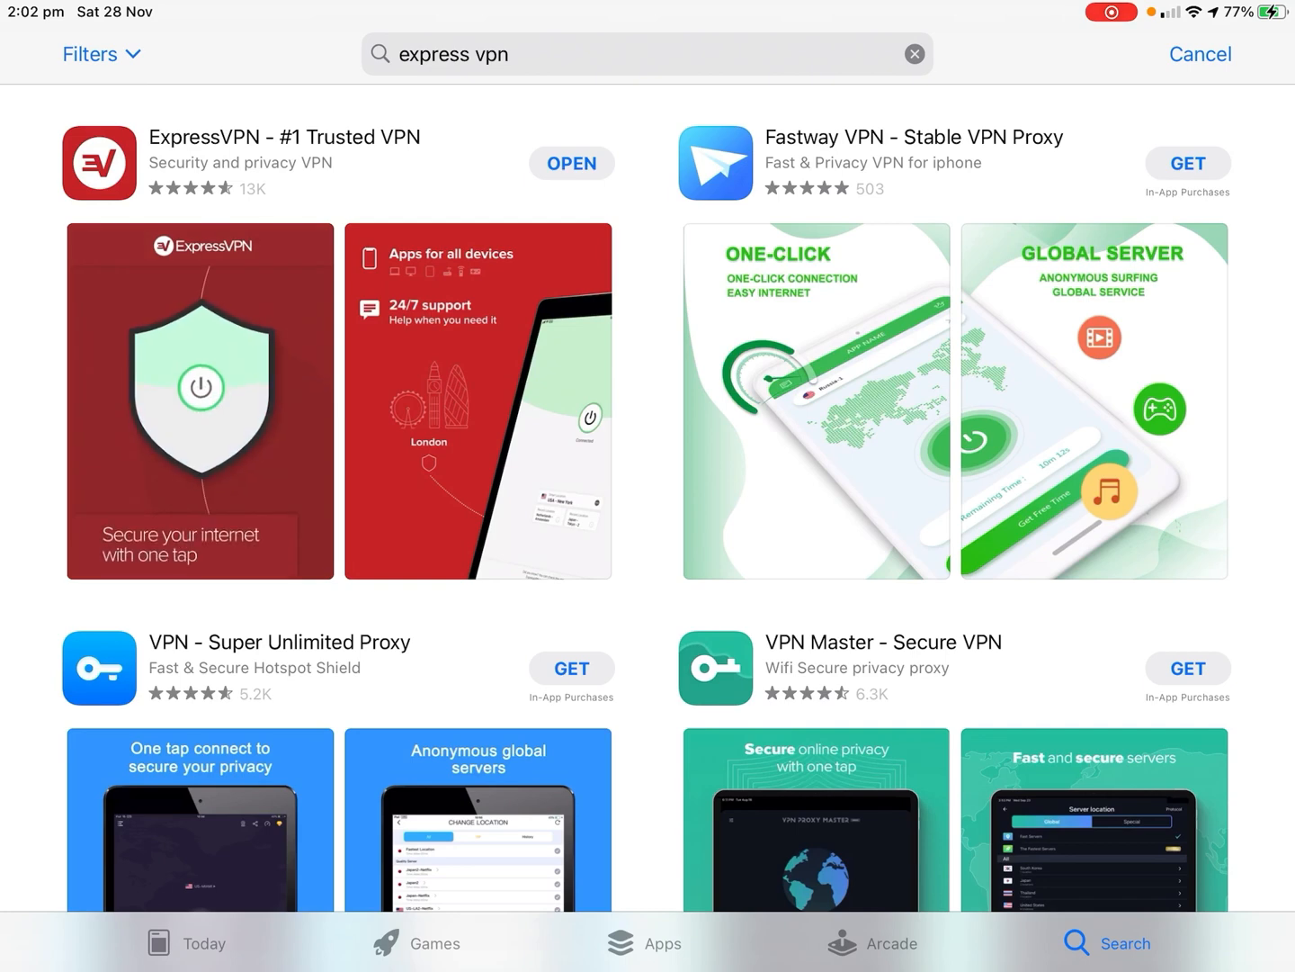
left_click(284, 137)
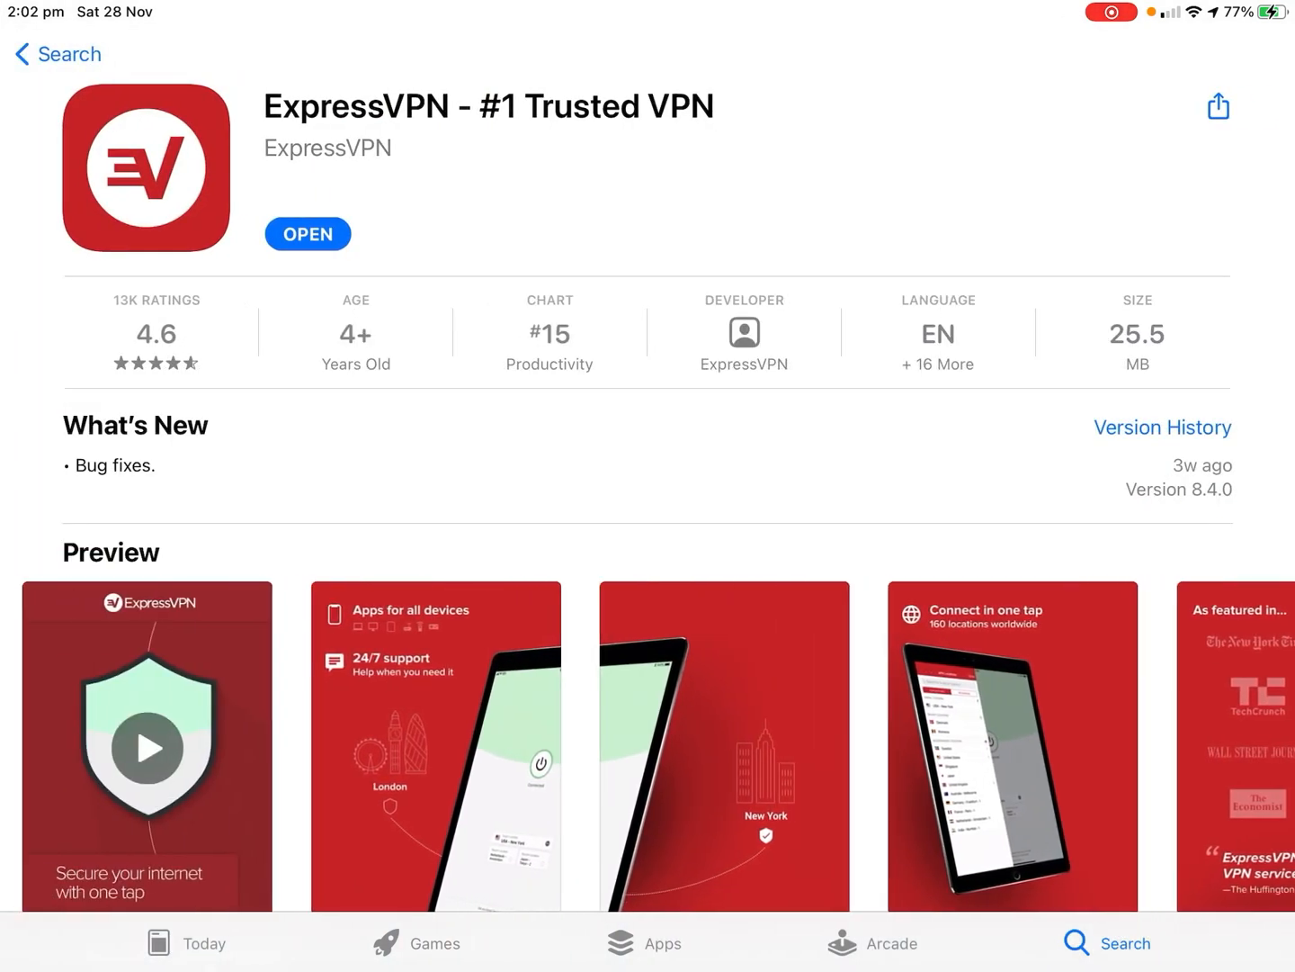
left_click(147, 748)
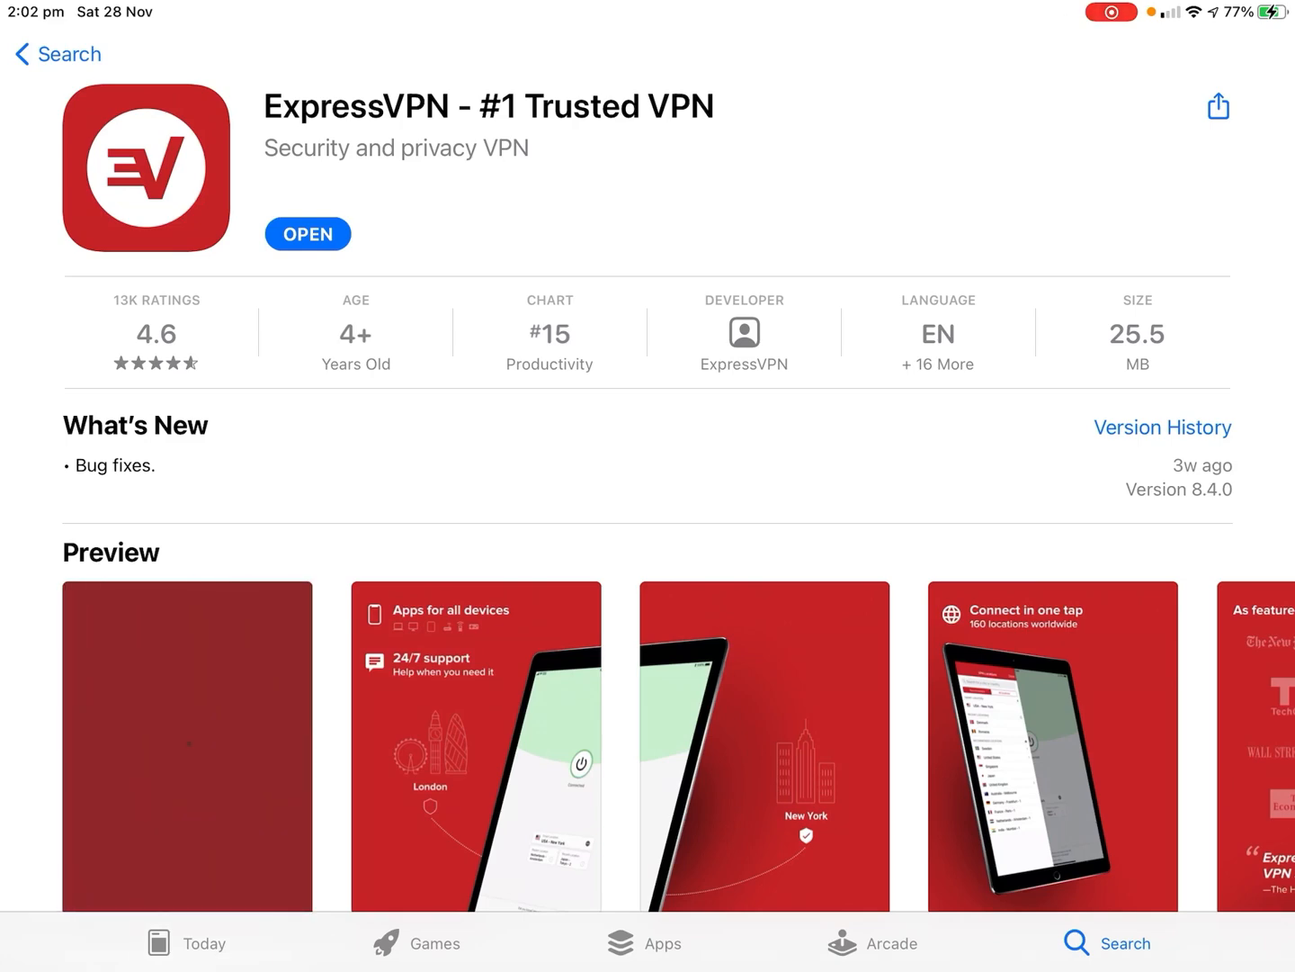
left_click(306, 234)
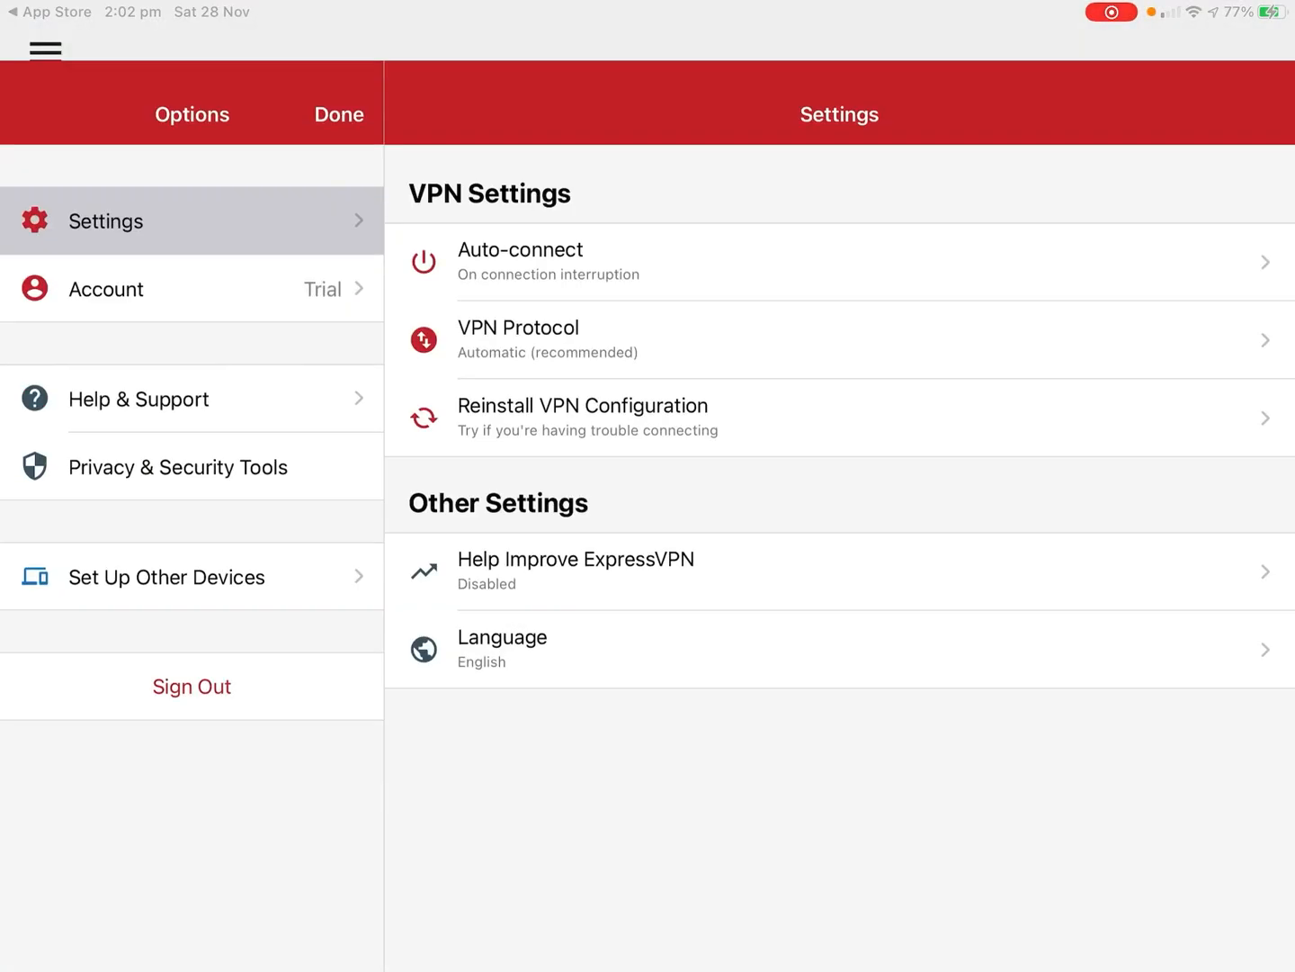
Step: Close the Options panel with Done to return to the main connection screen
left_click(338, 114)
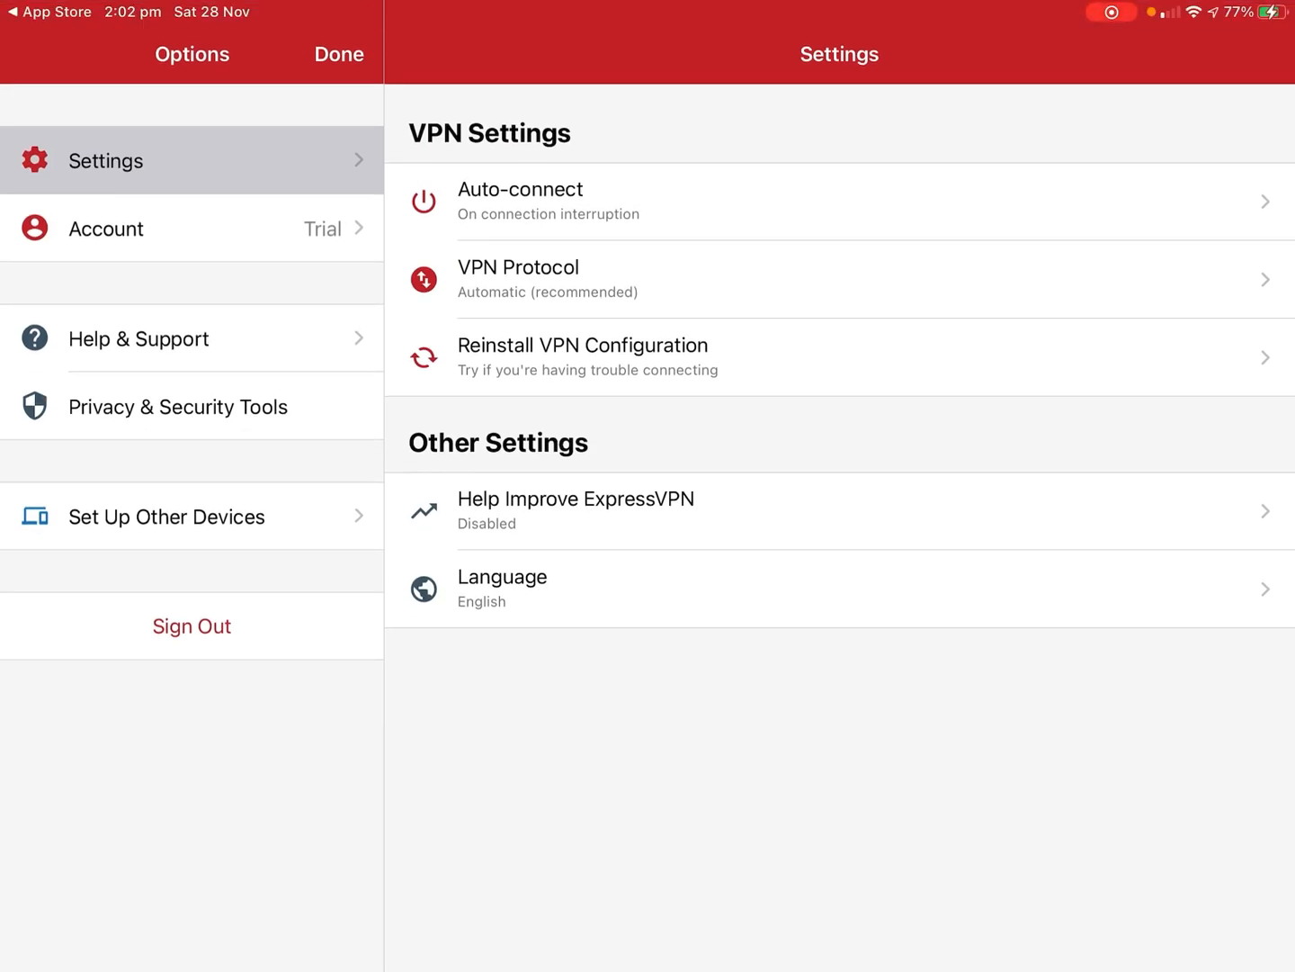
left_click(338, 54)
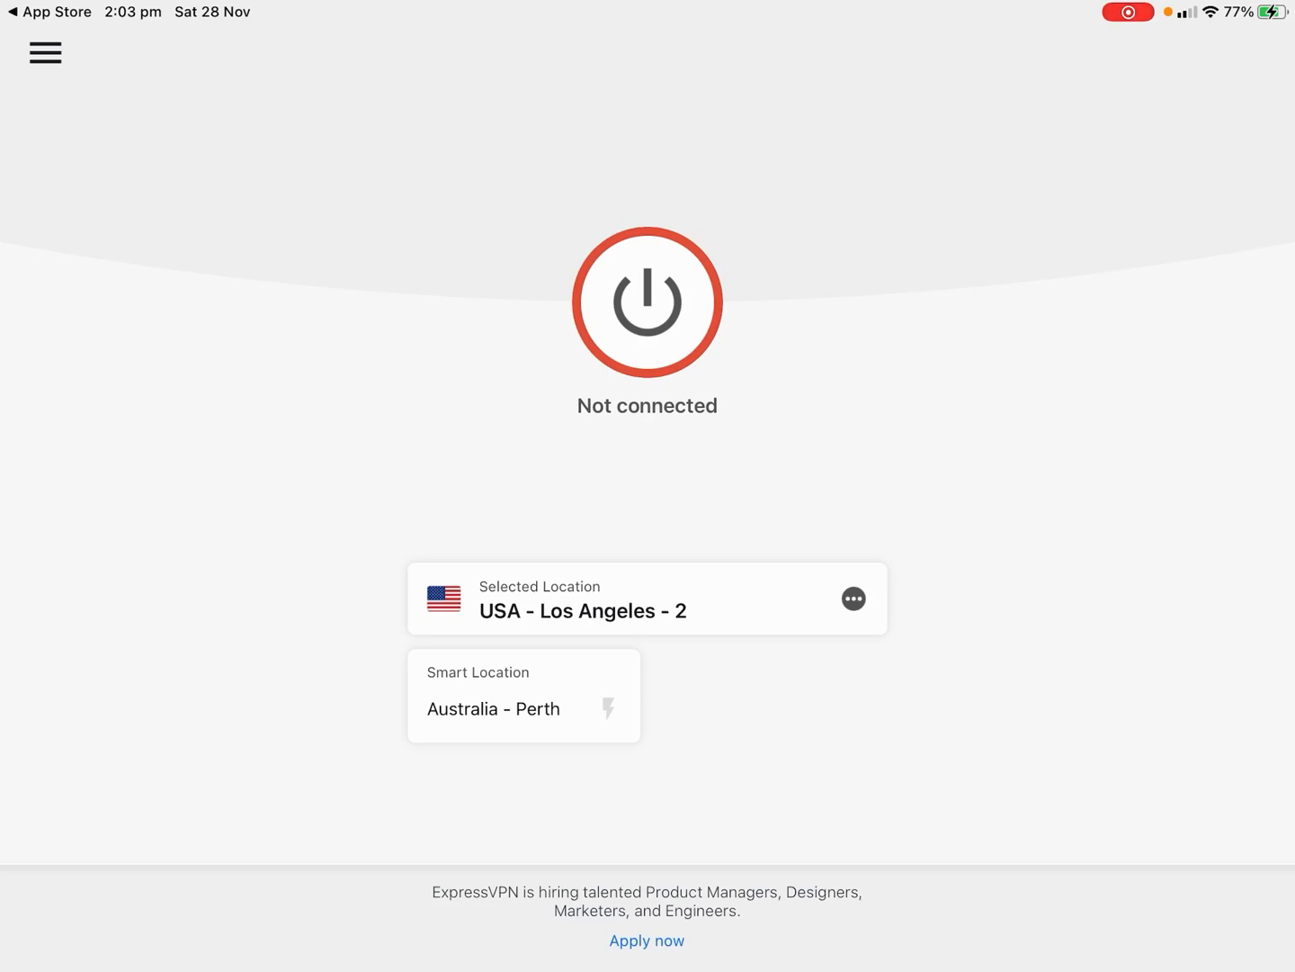
Step: Connect the VPN to USA - Los Angeles - 2 with the power button
left_click(647, 597)
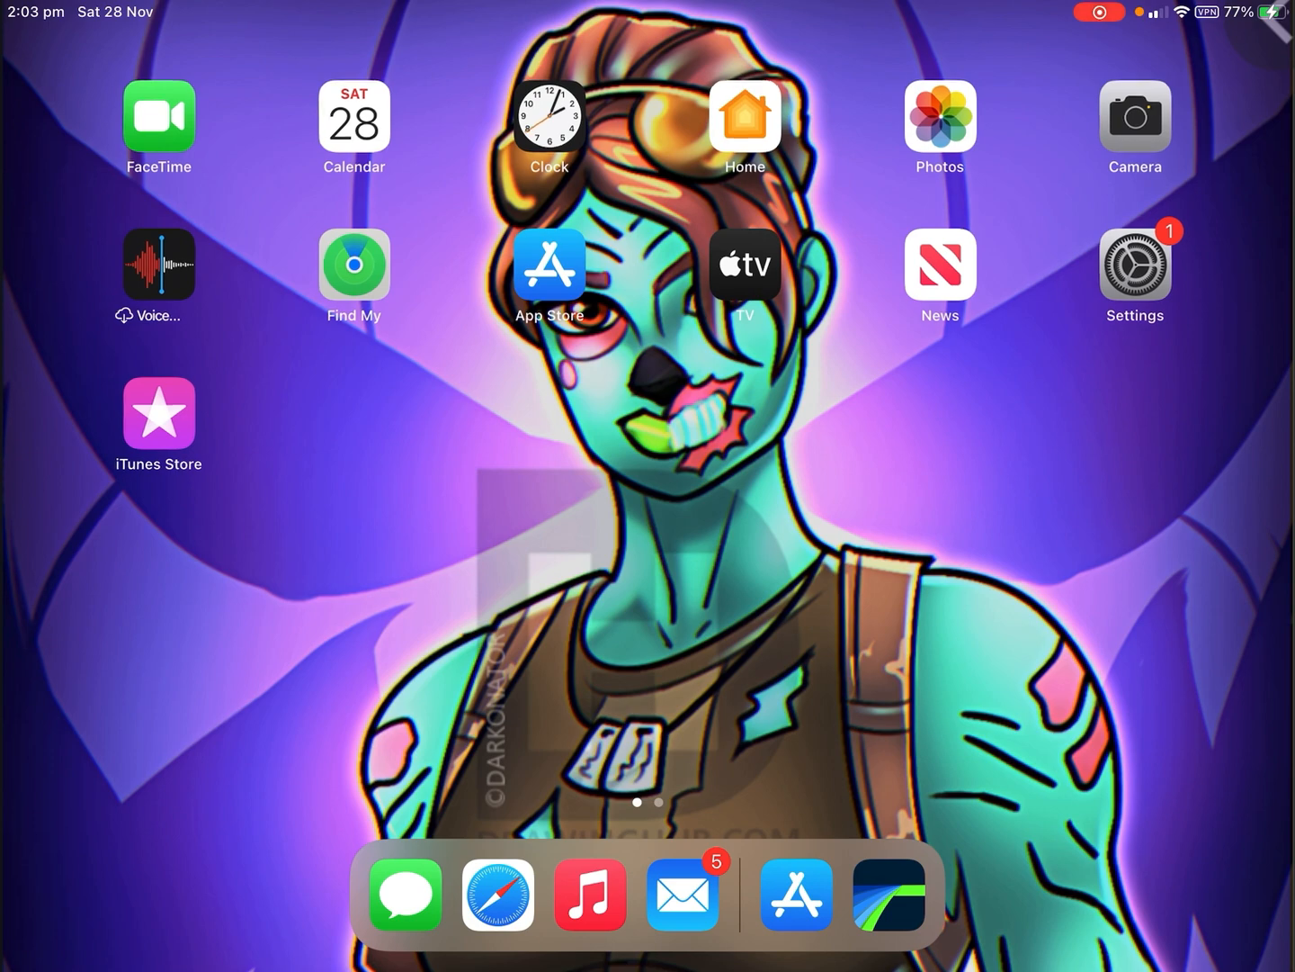
Step: Swipe to the next home screen page and bring Safari back to the front
scroll("left", 3)
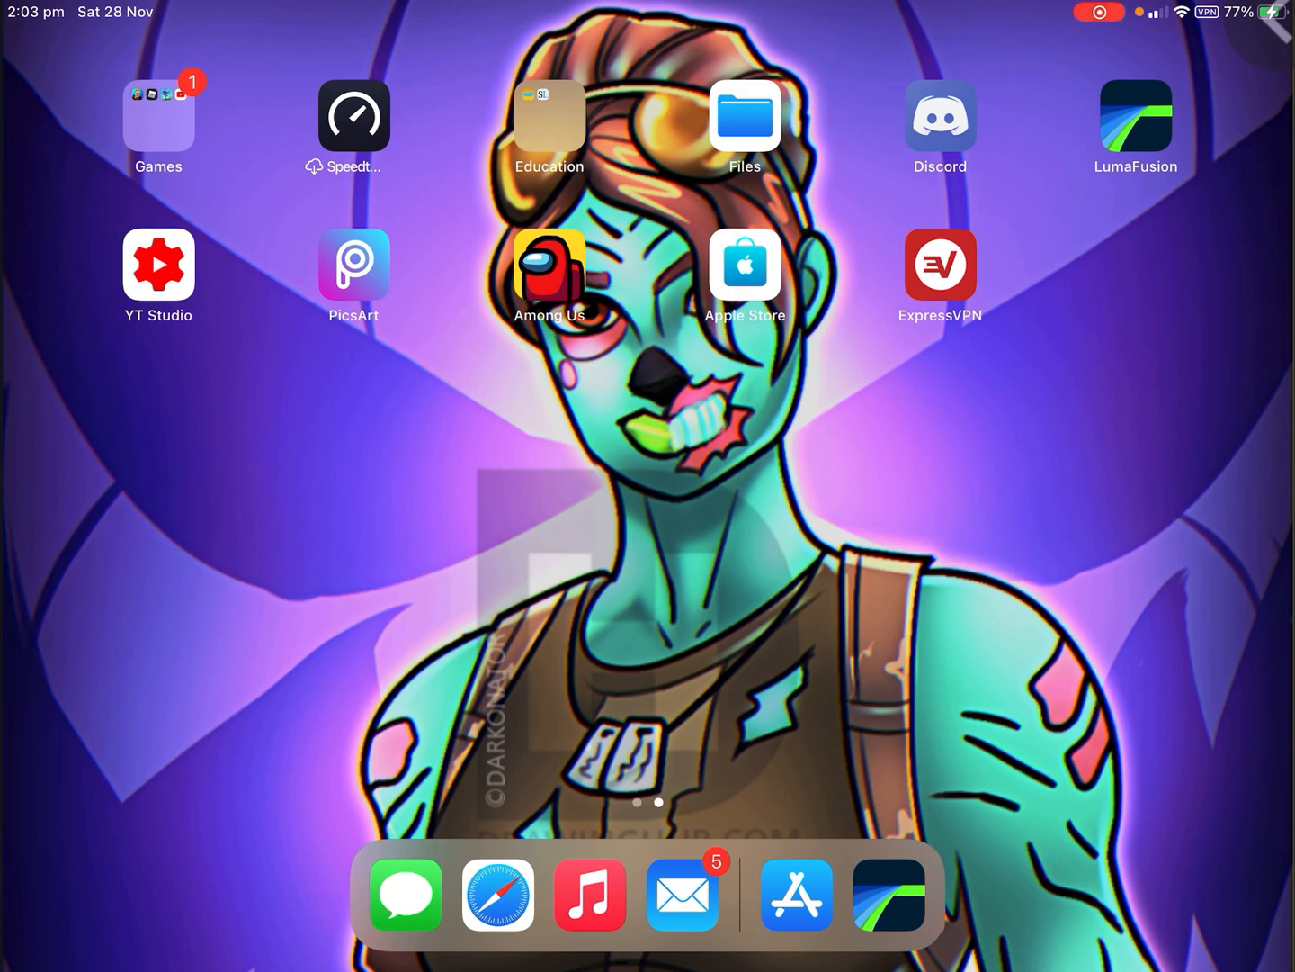
left_click(500, 905)
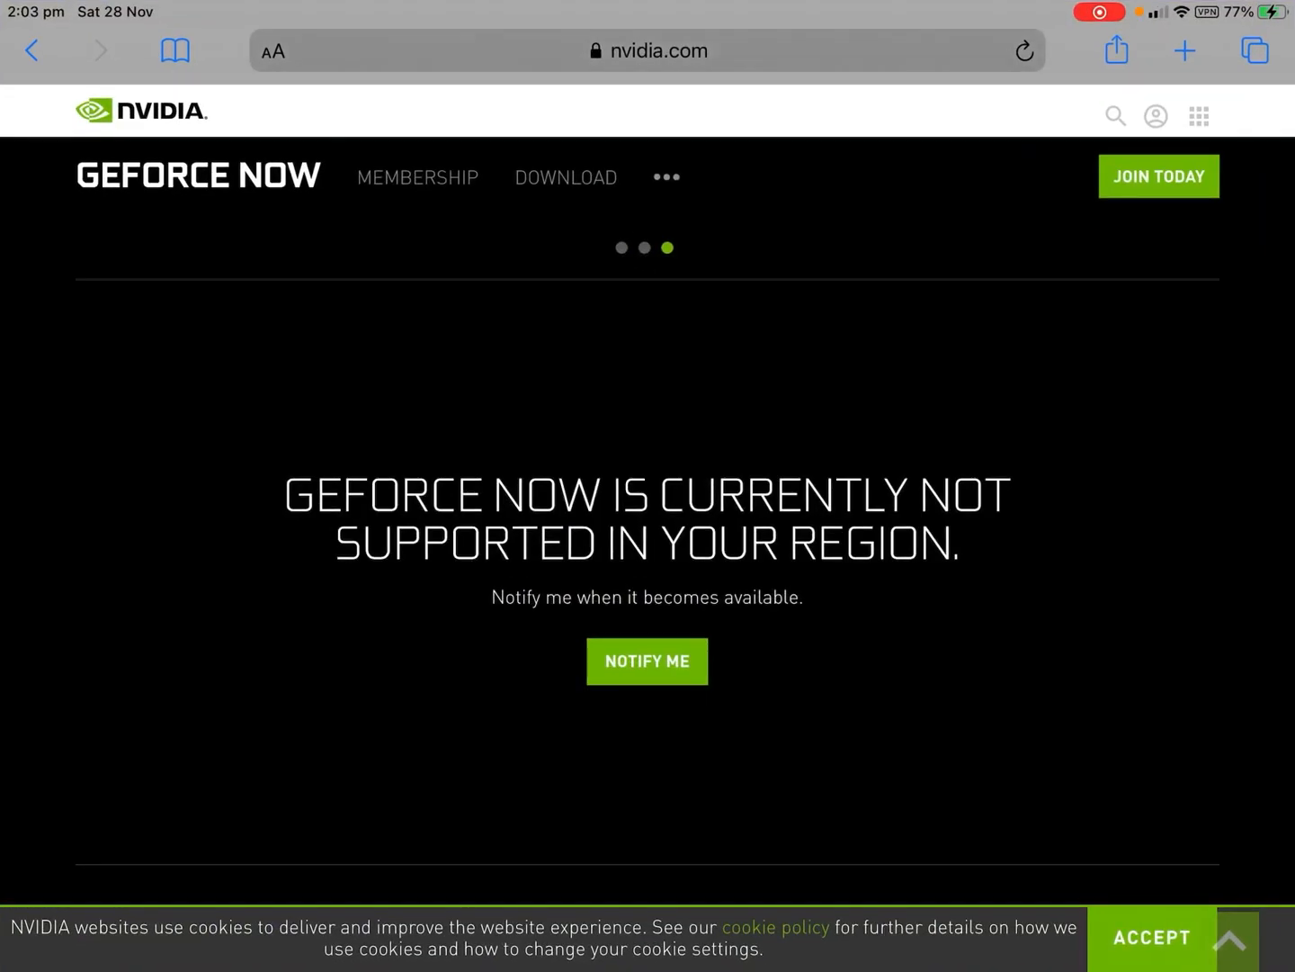
Step: Search for 'geforce now' again and open NVIDIA's GeForce NOW download section
left_click(646, 46)
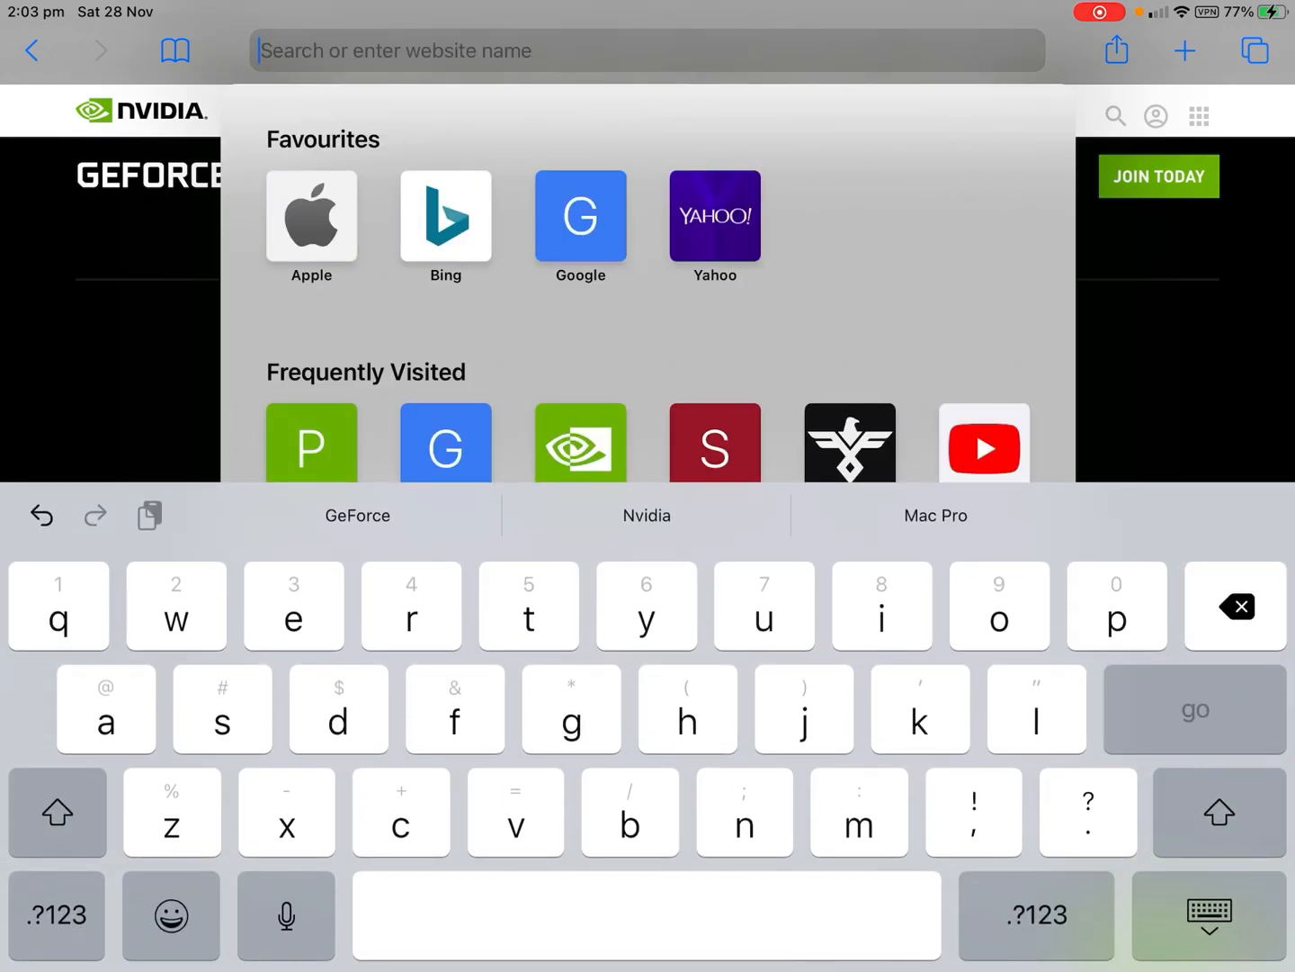
type("gefoce")
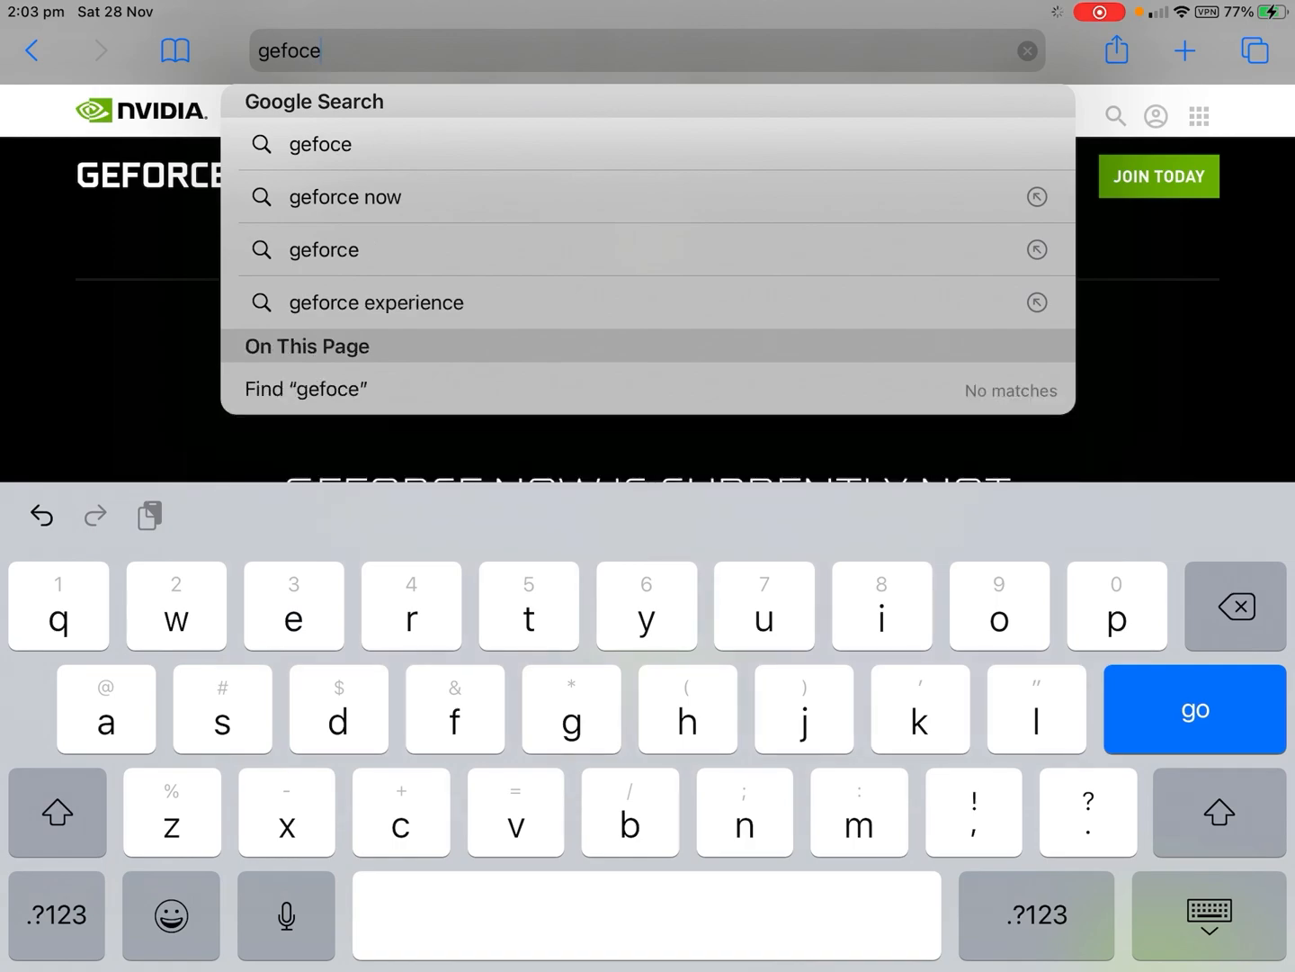
left_click(345, 196)
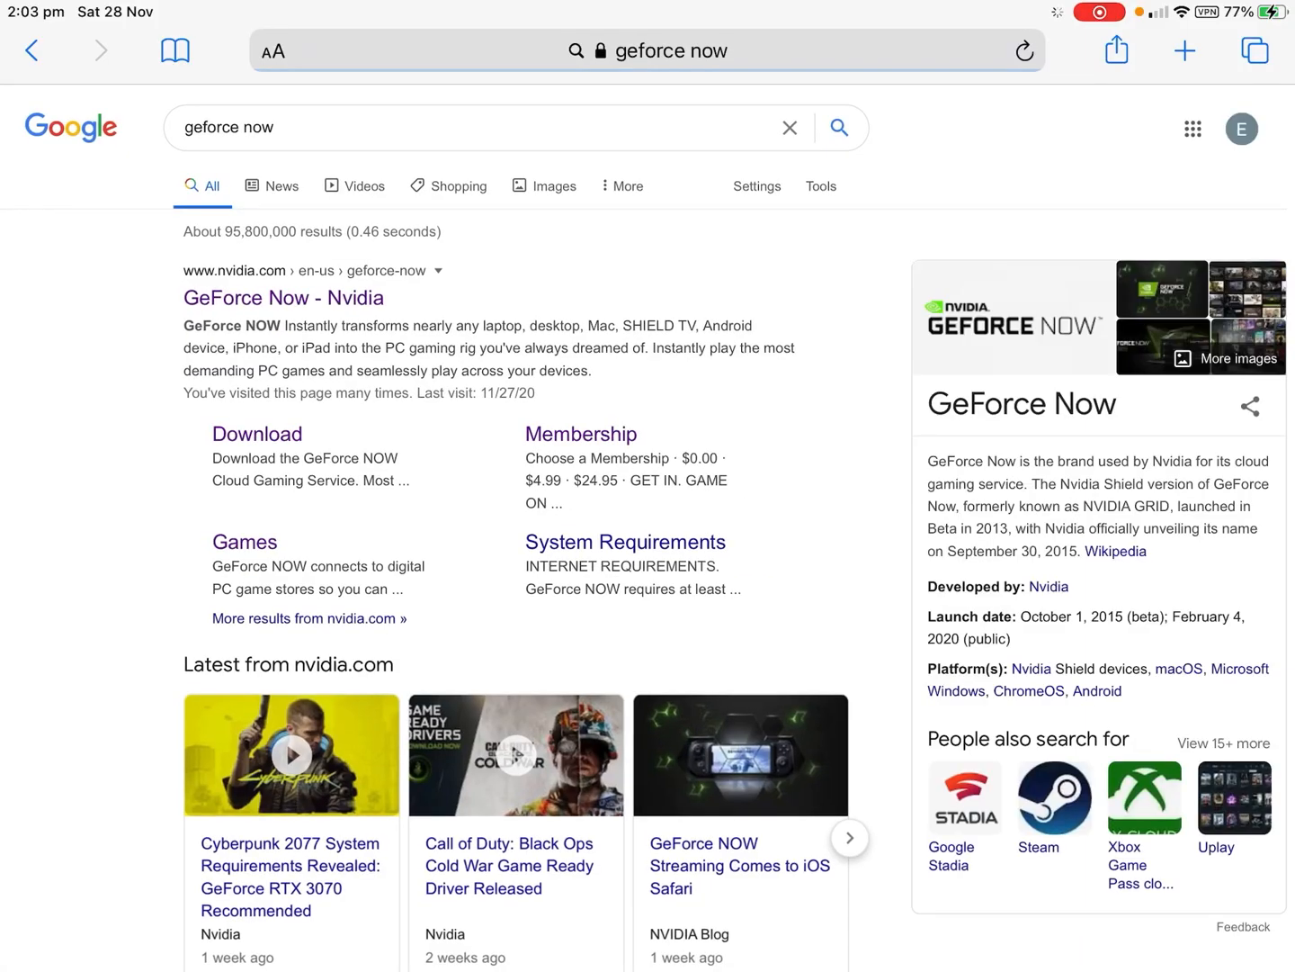
left_click(282, 299)
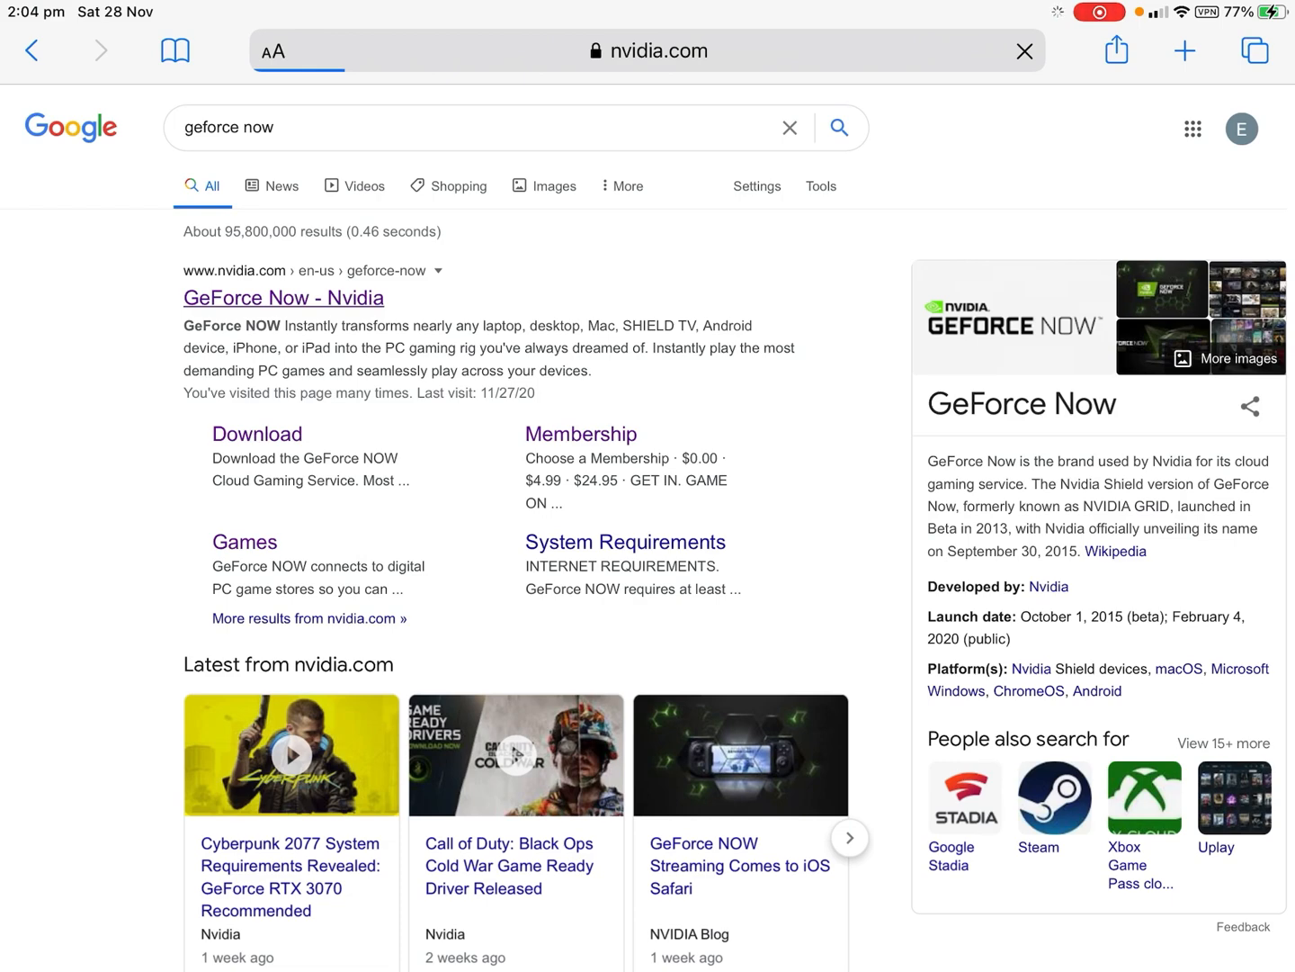
left_click(282, 299)
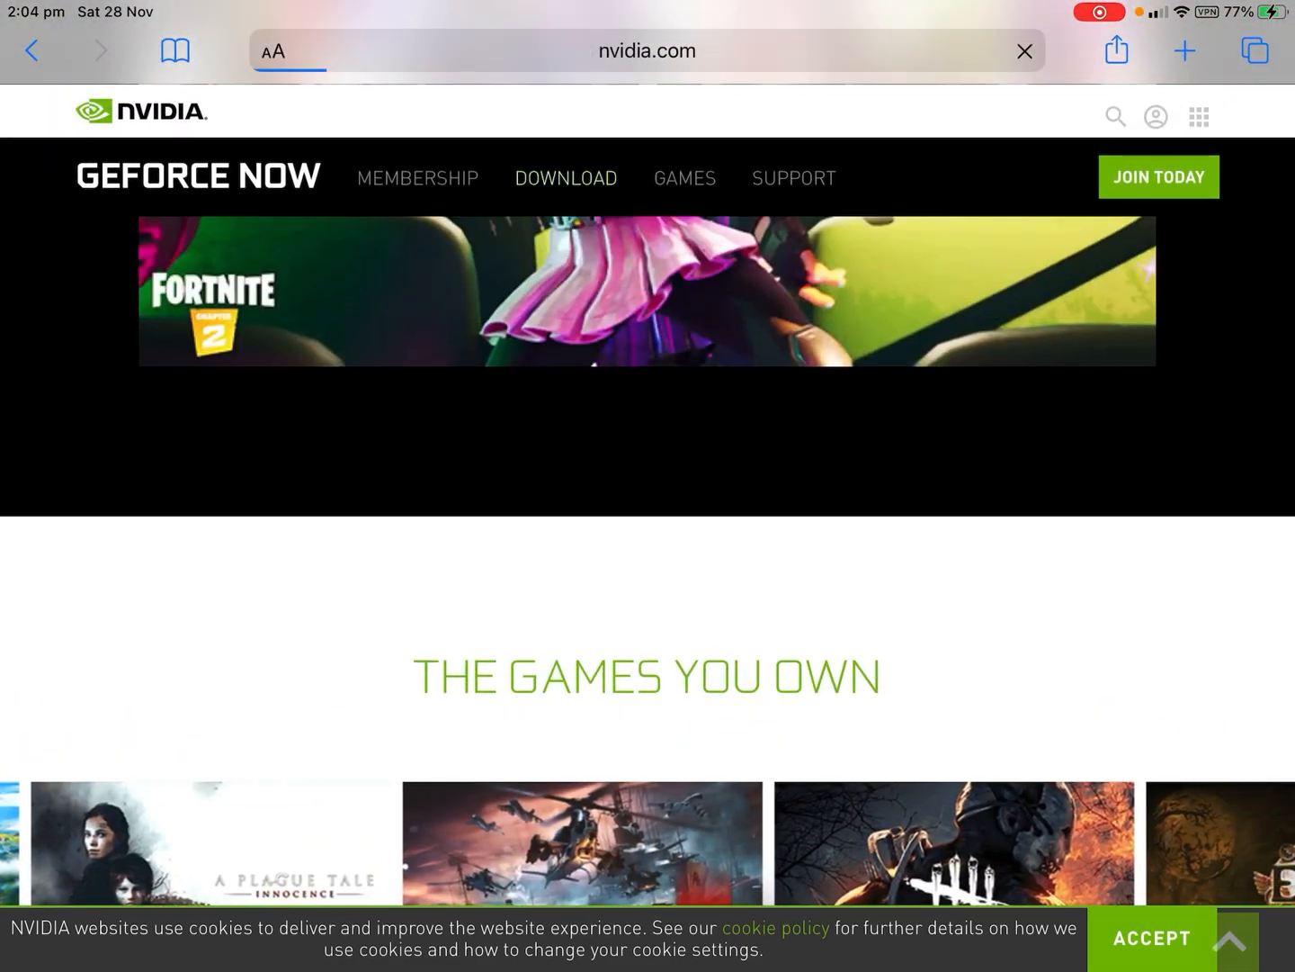
left_click(565, 176)
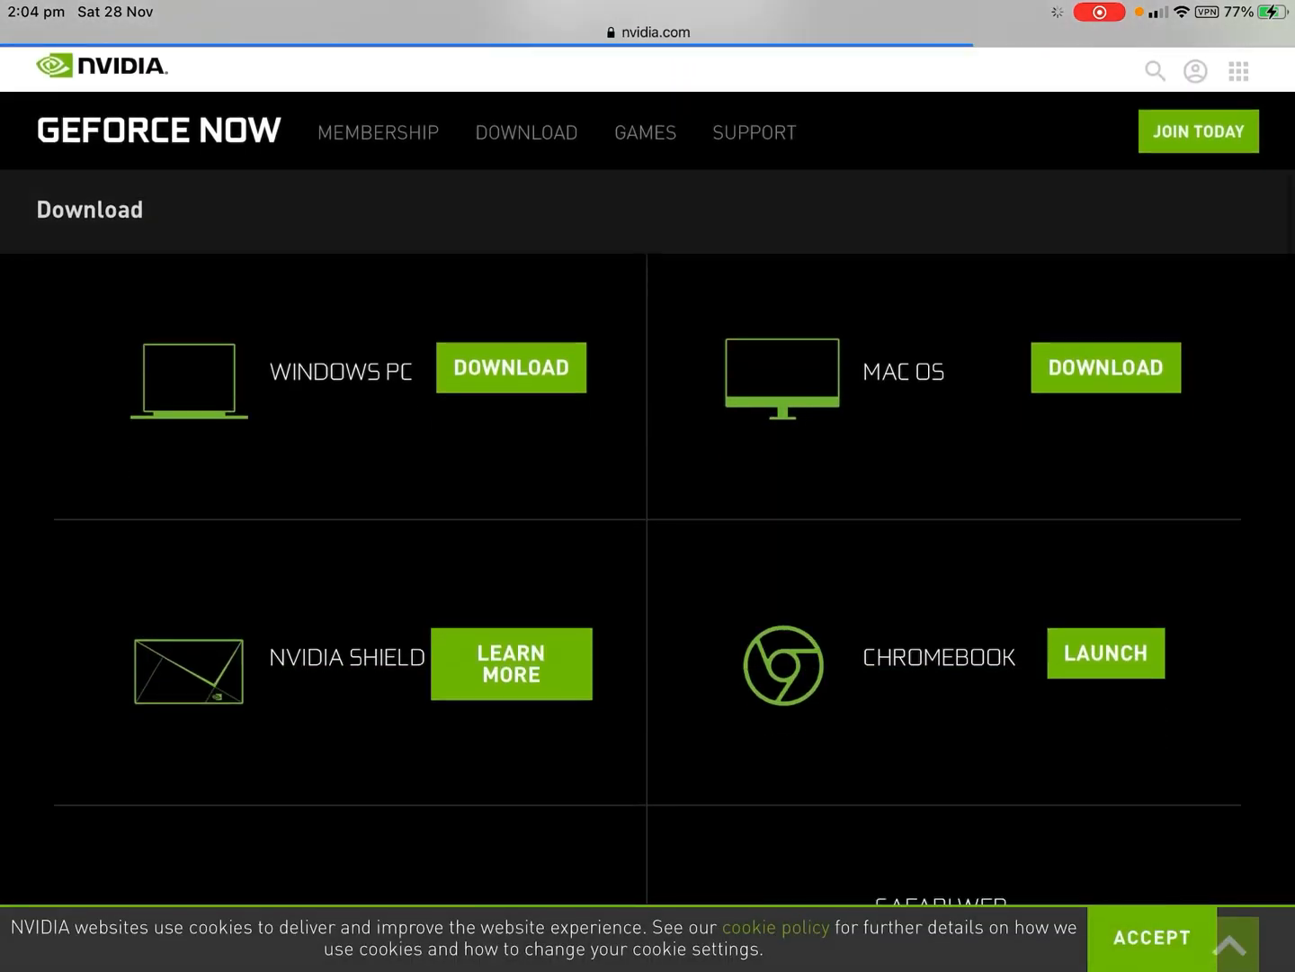
Step: Launch the Safari Web Browser (iPhone and iPad) beta, loading beta.play.geforcenow.com
scroll("down", 3)
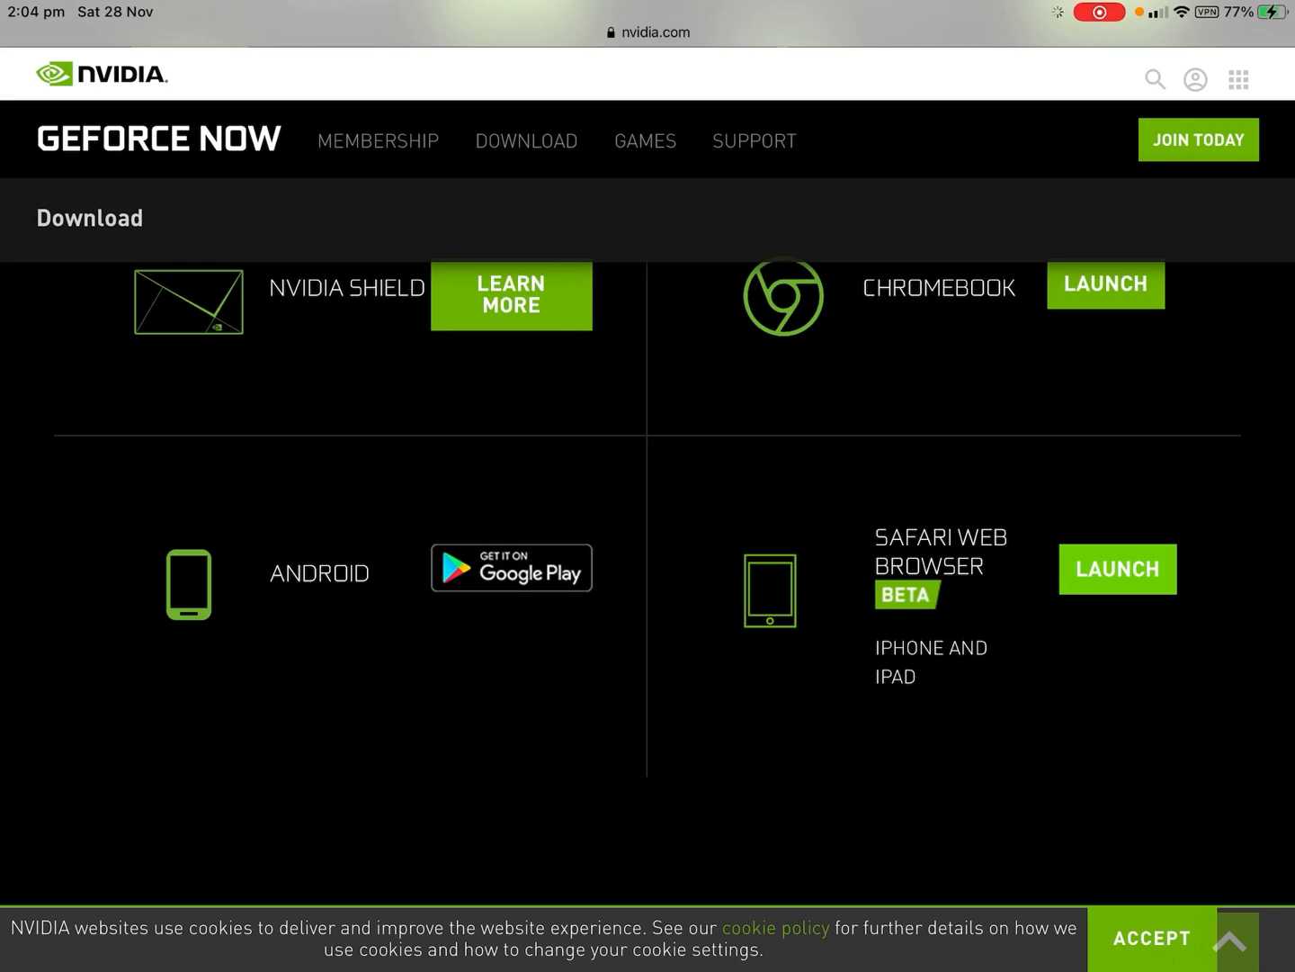
left_click(1118, 569)
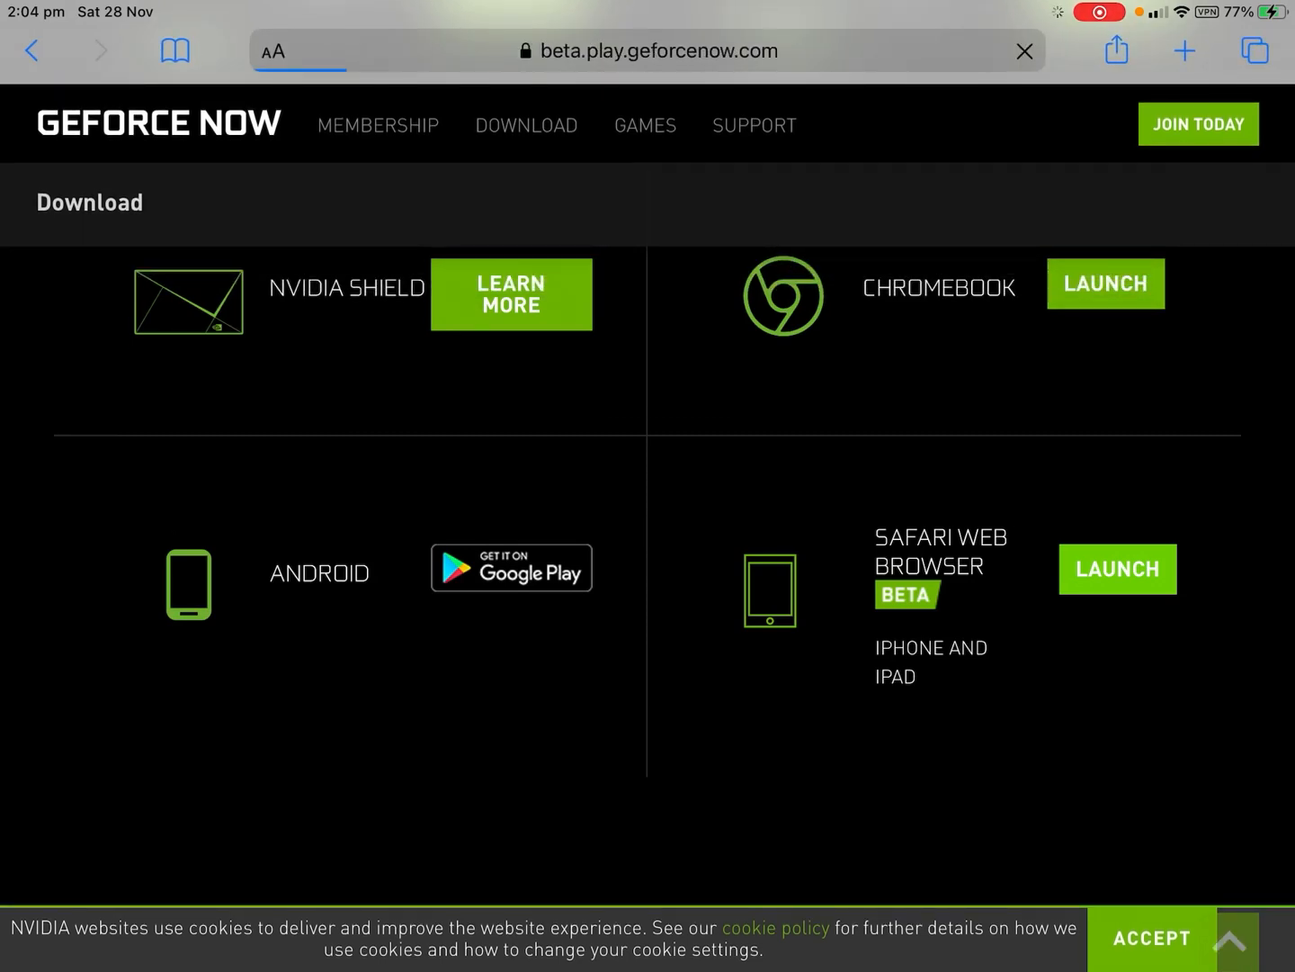
Step: Add the beta.play.geforcenow.com page to the home screen as GeForce NOW via Share
left_click(1117, 569)
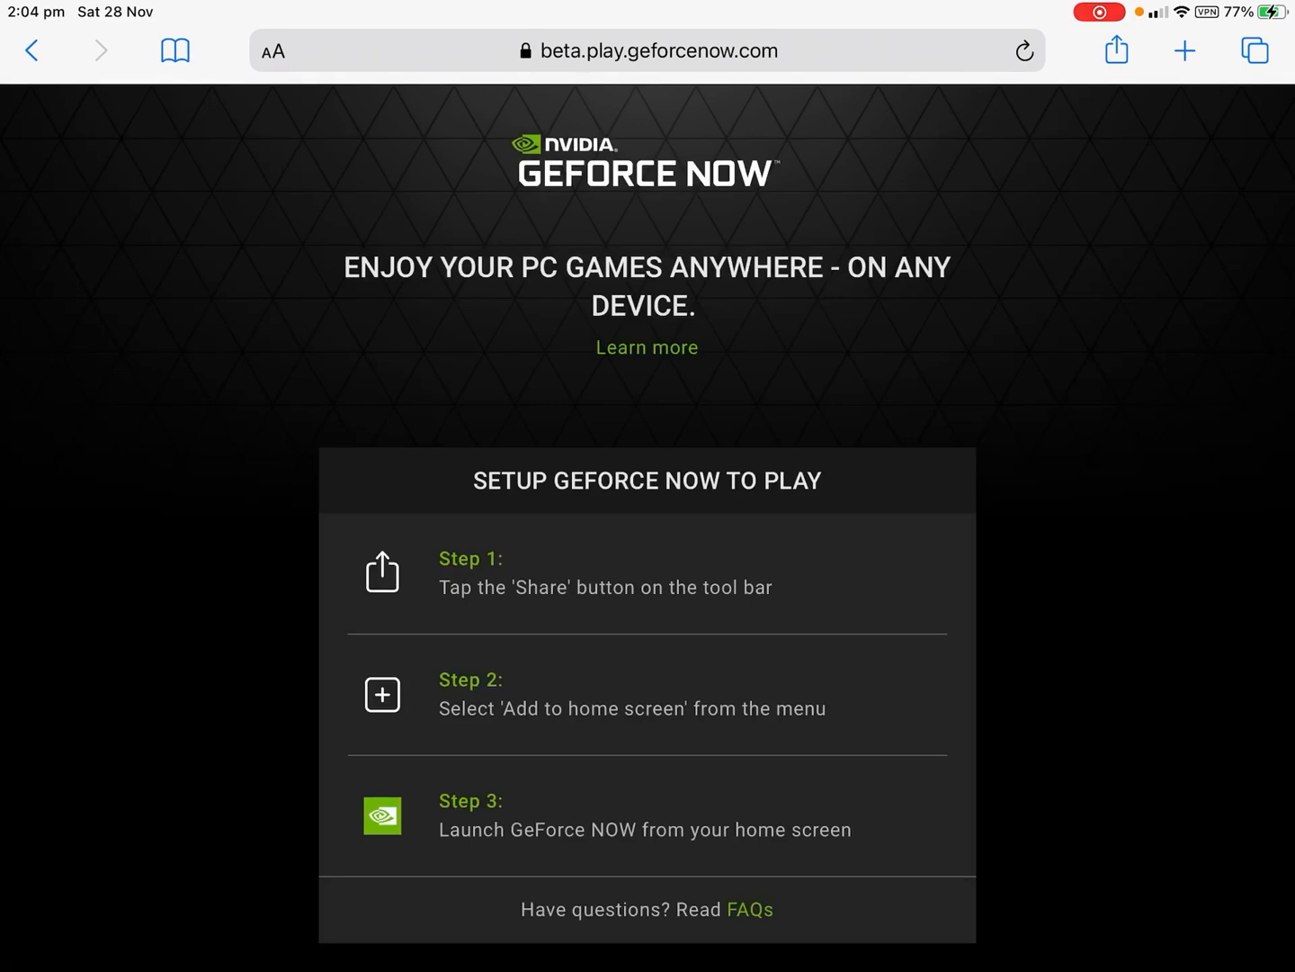
left_click(1119, 51)
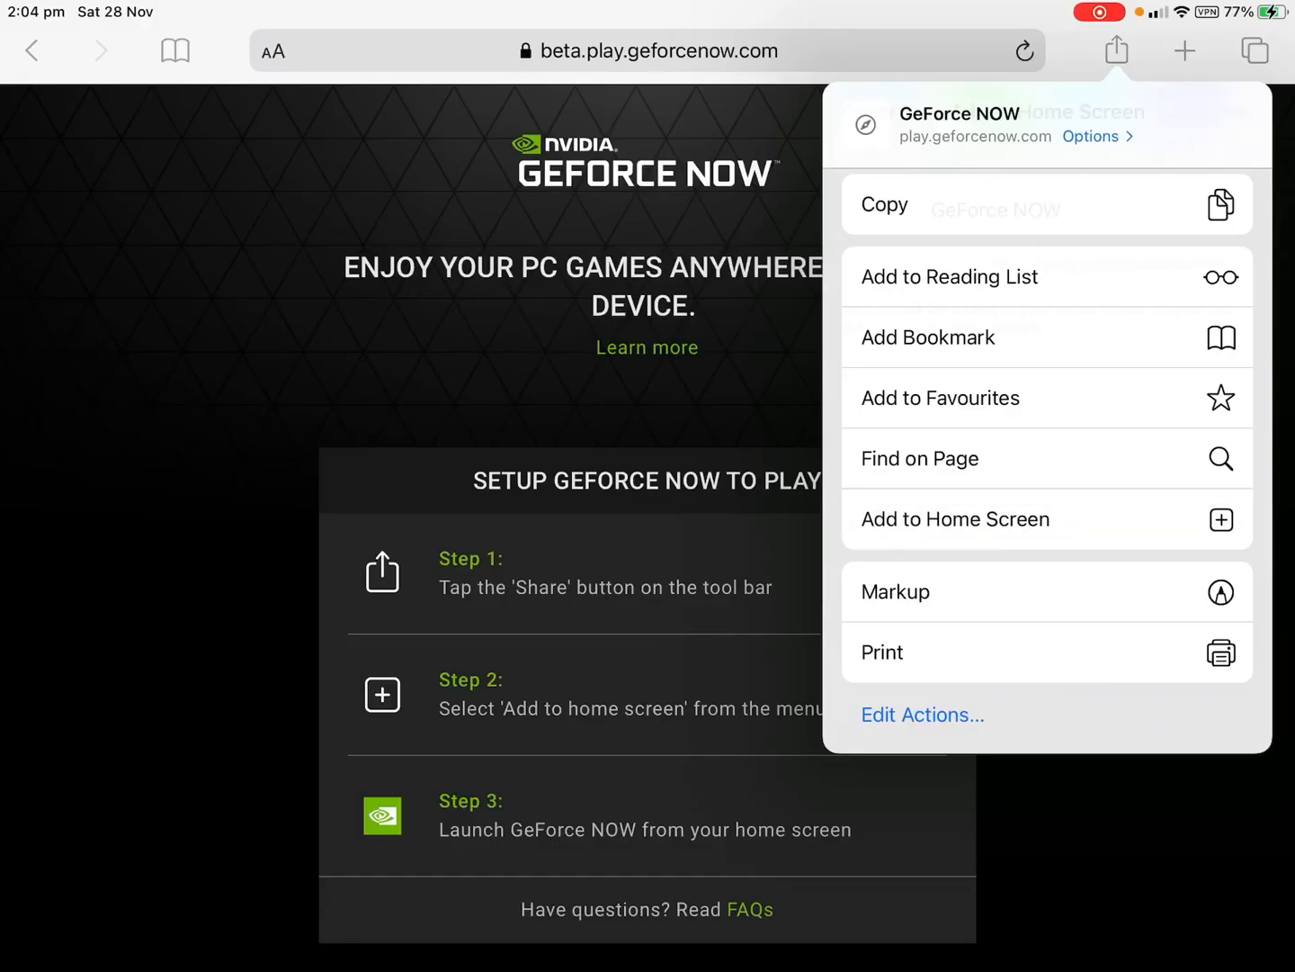
left_click(955, 518)
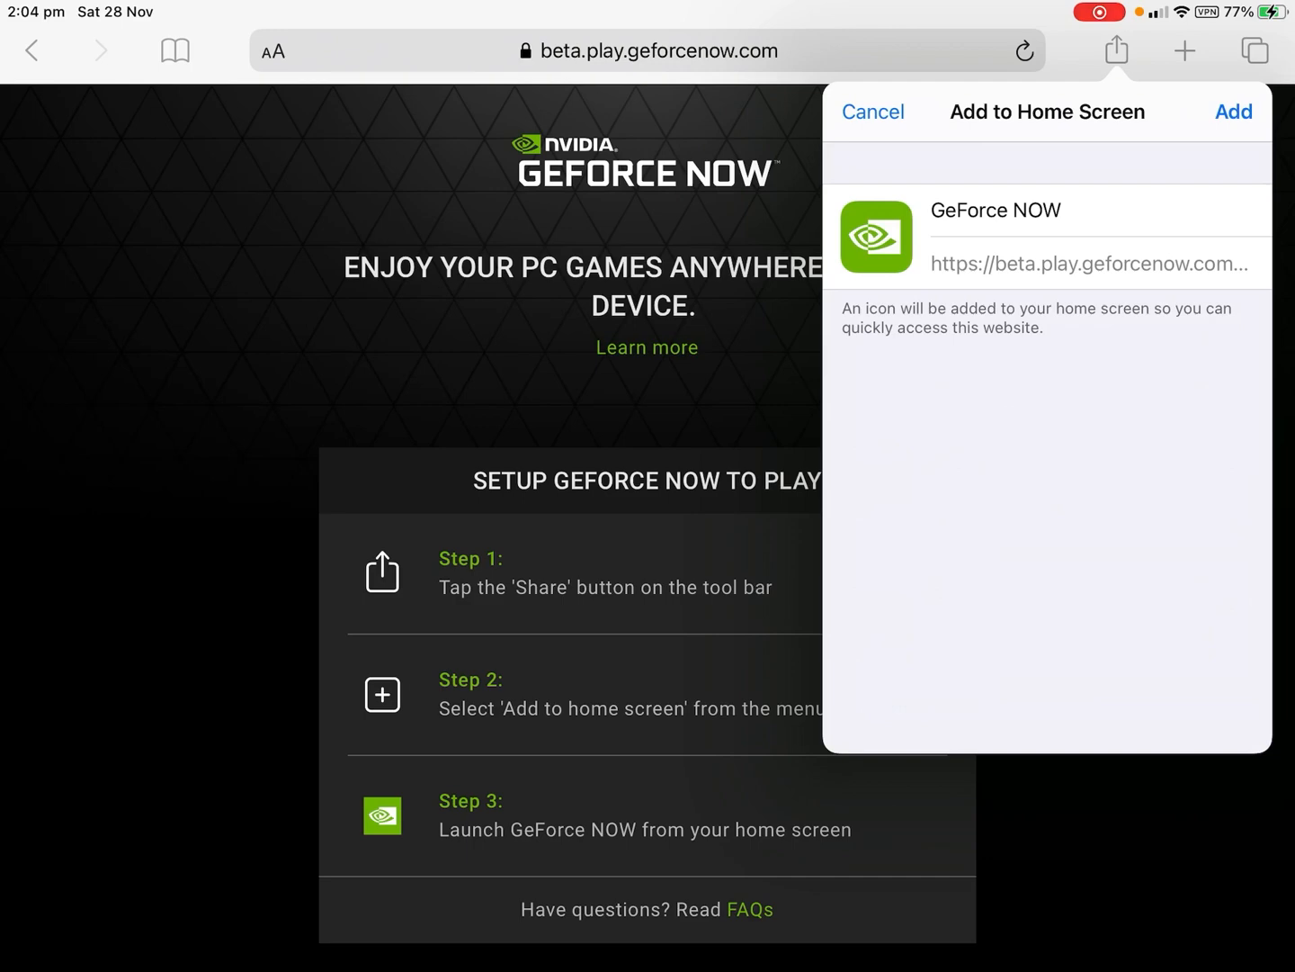
left_click(1235, 112)
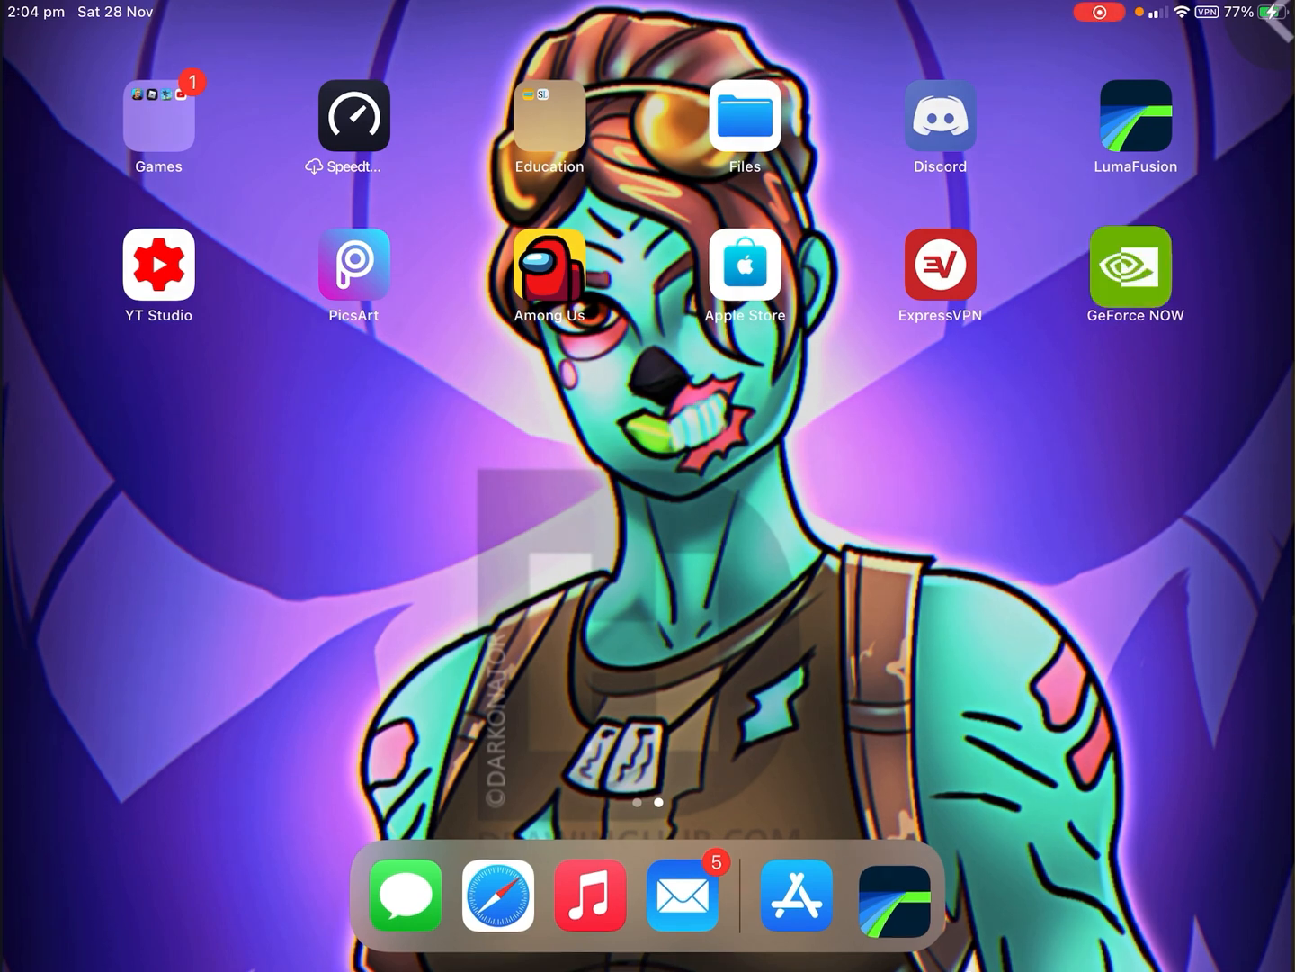
Step: Open GeForce NOW from its home screen icon, agree to the privacy terms and pass the menu tip
left_click(1137, 263)
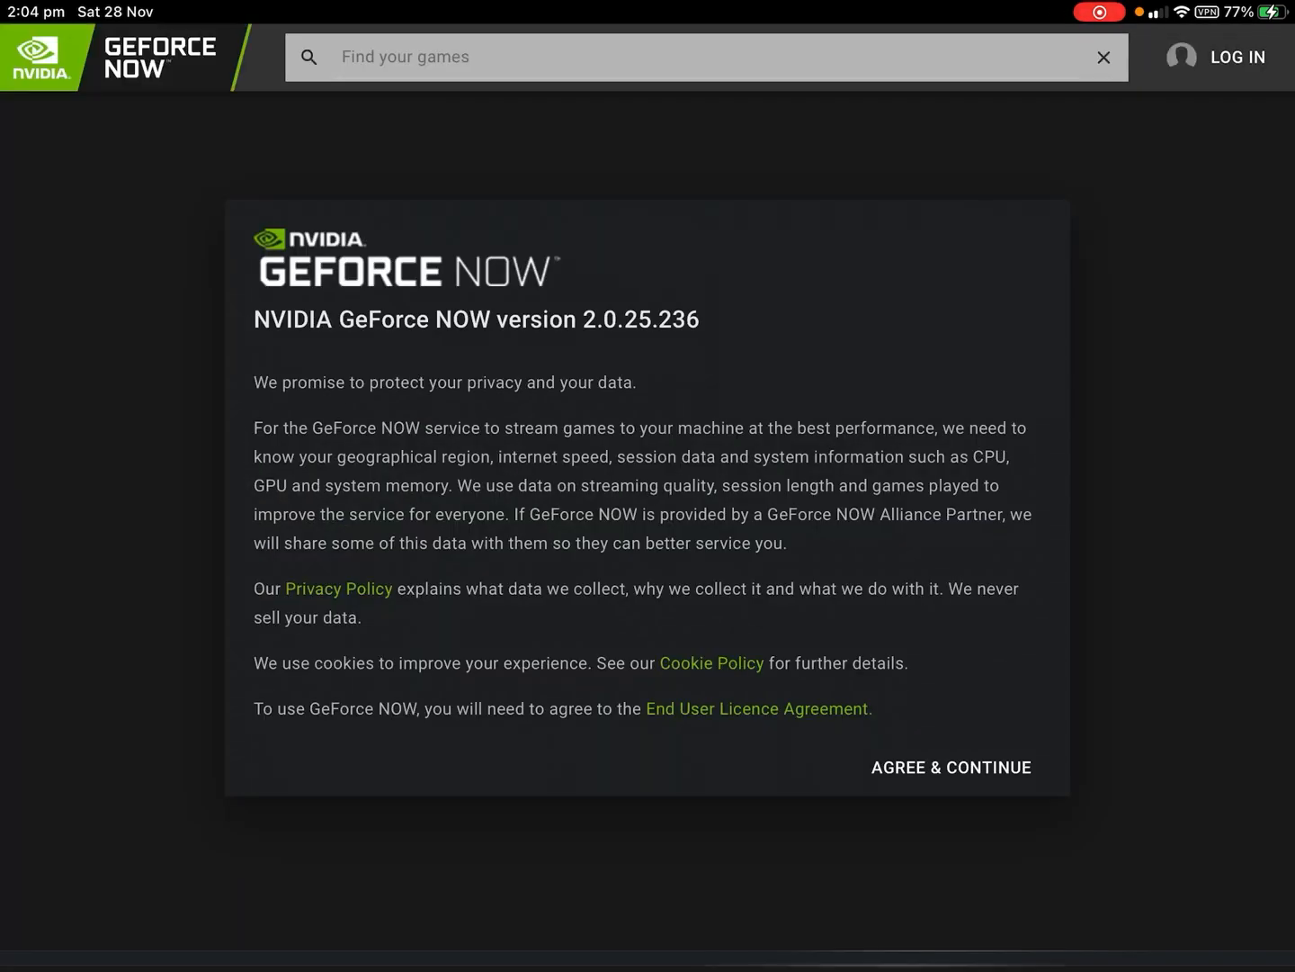
left_click(950, 767)
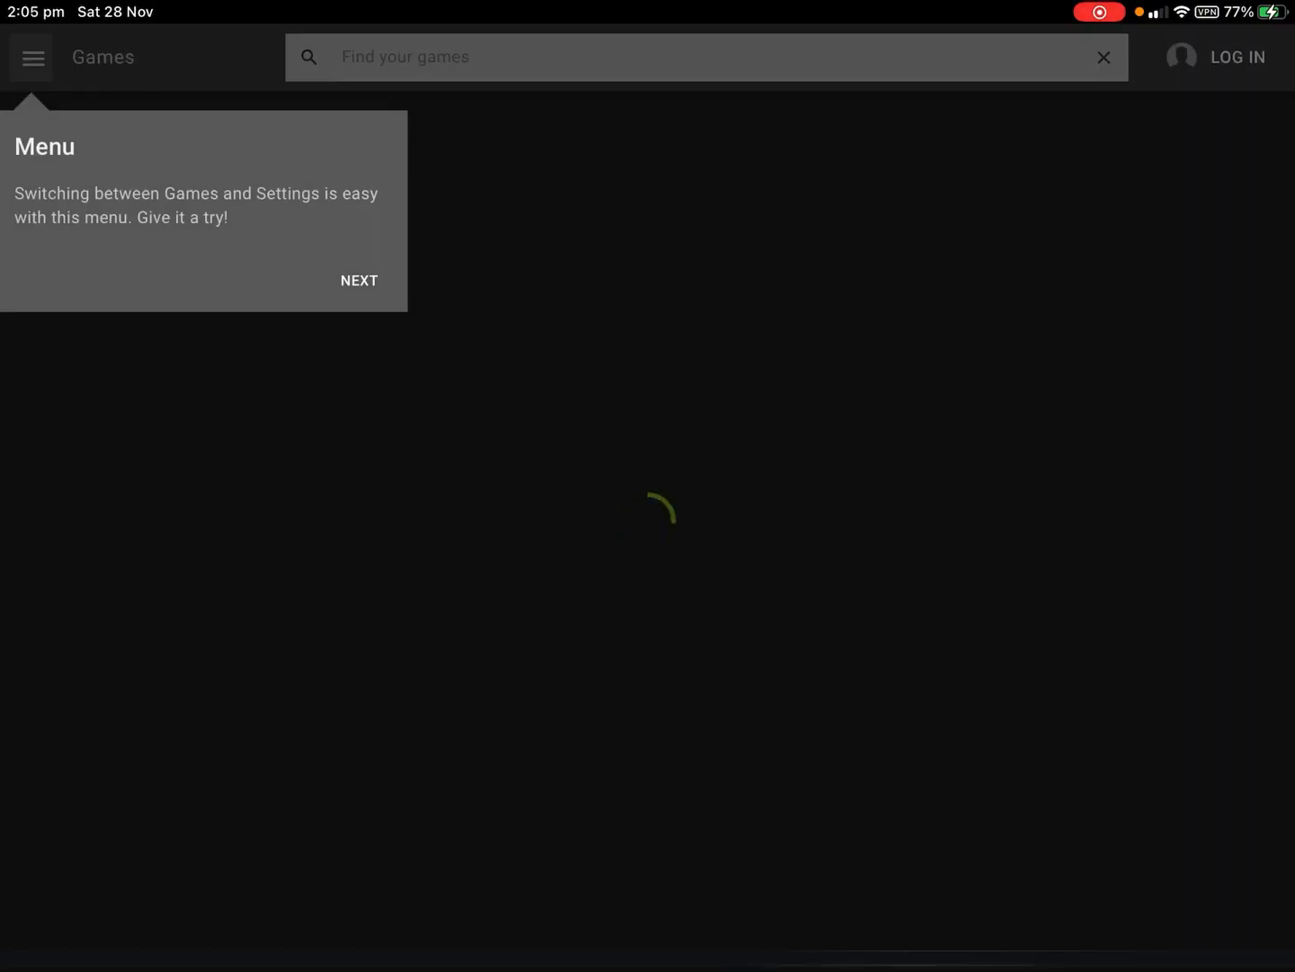
left_click(358, 281)
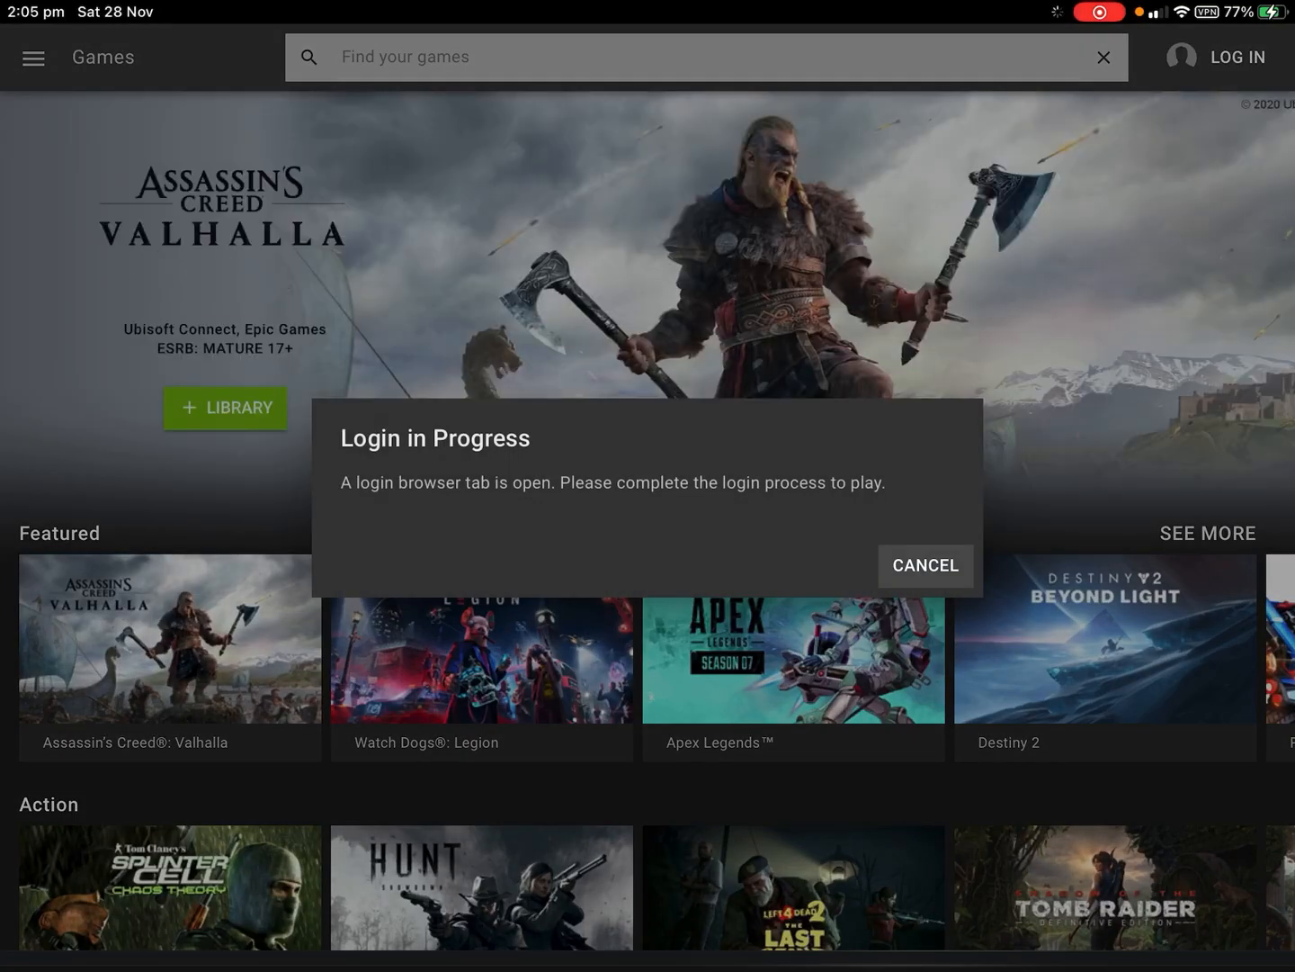
Step: Cancel the pending login, search the library for 'Fortni' with no results, and clear the search
left_click(924, 565)
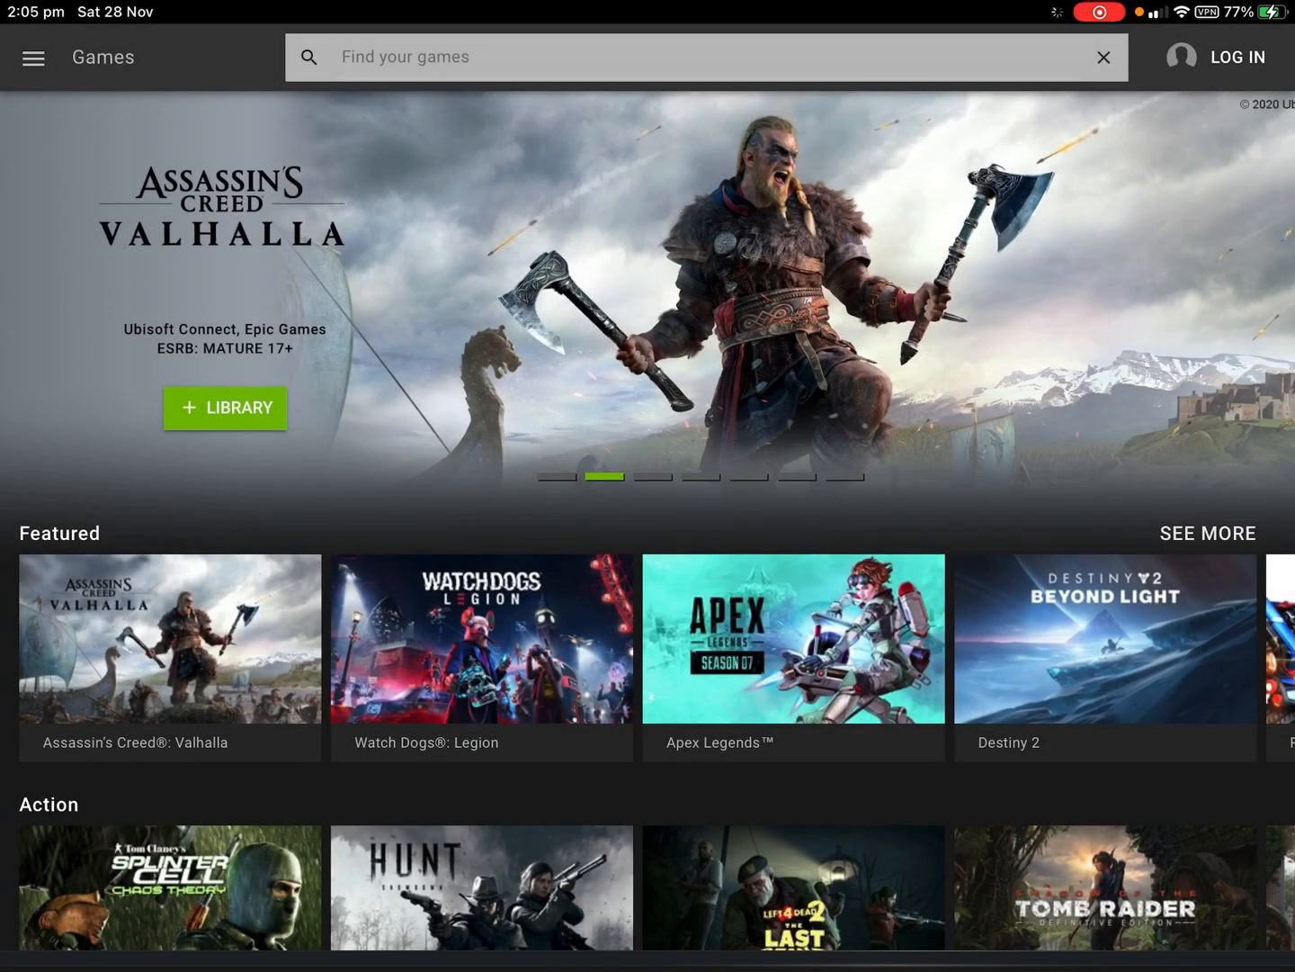
scroll("down", 3)
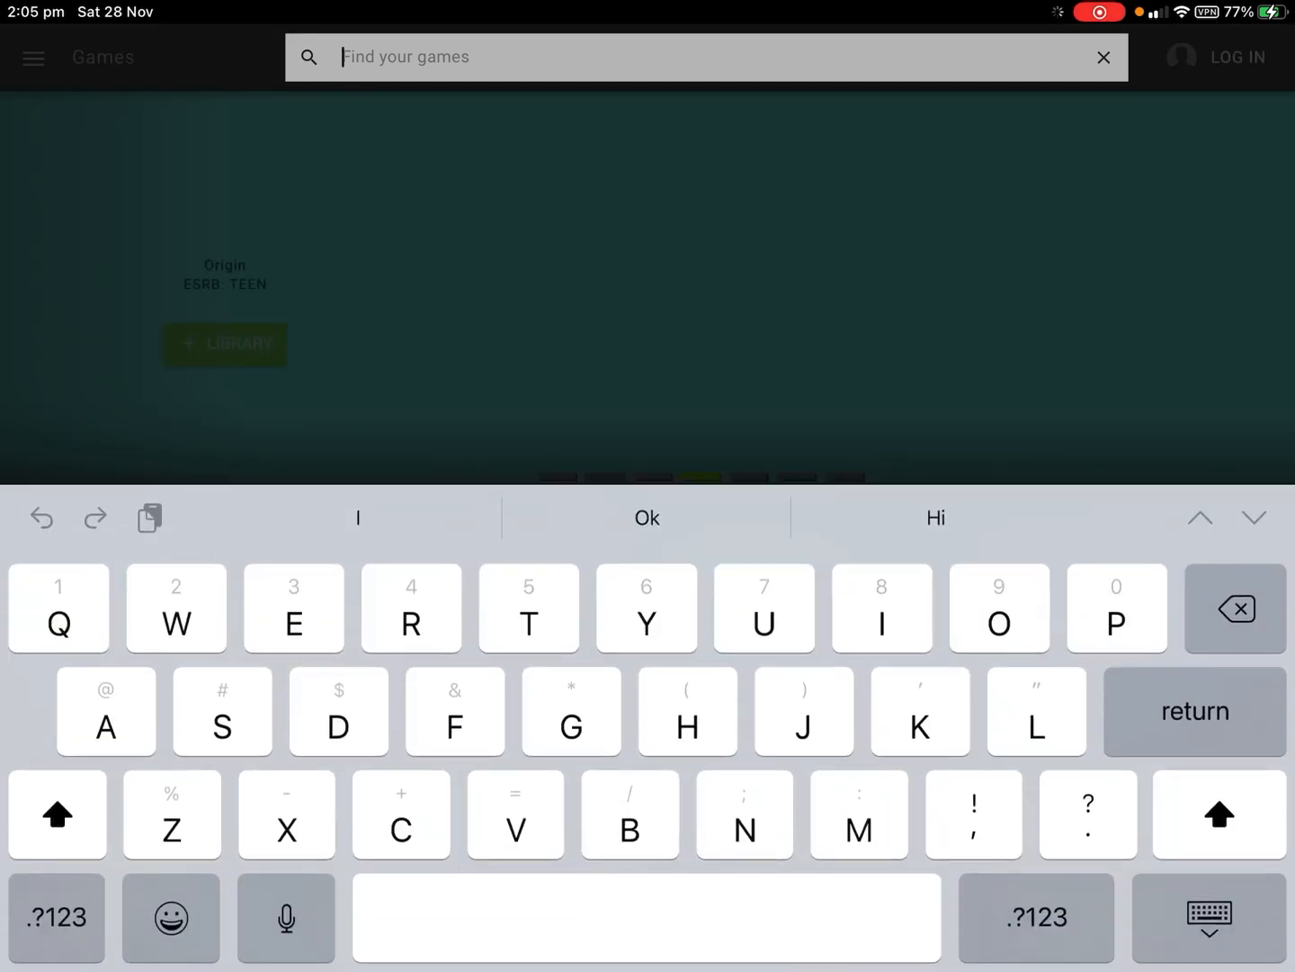
type("Fortni")
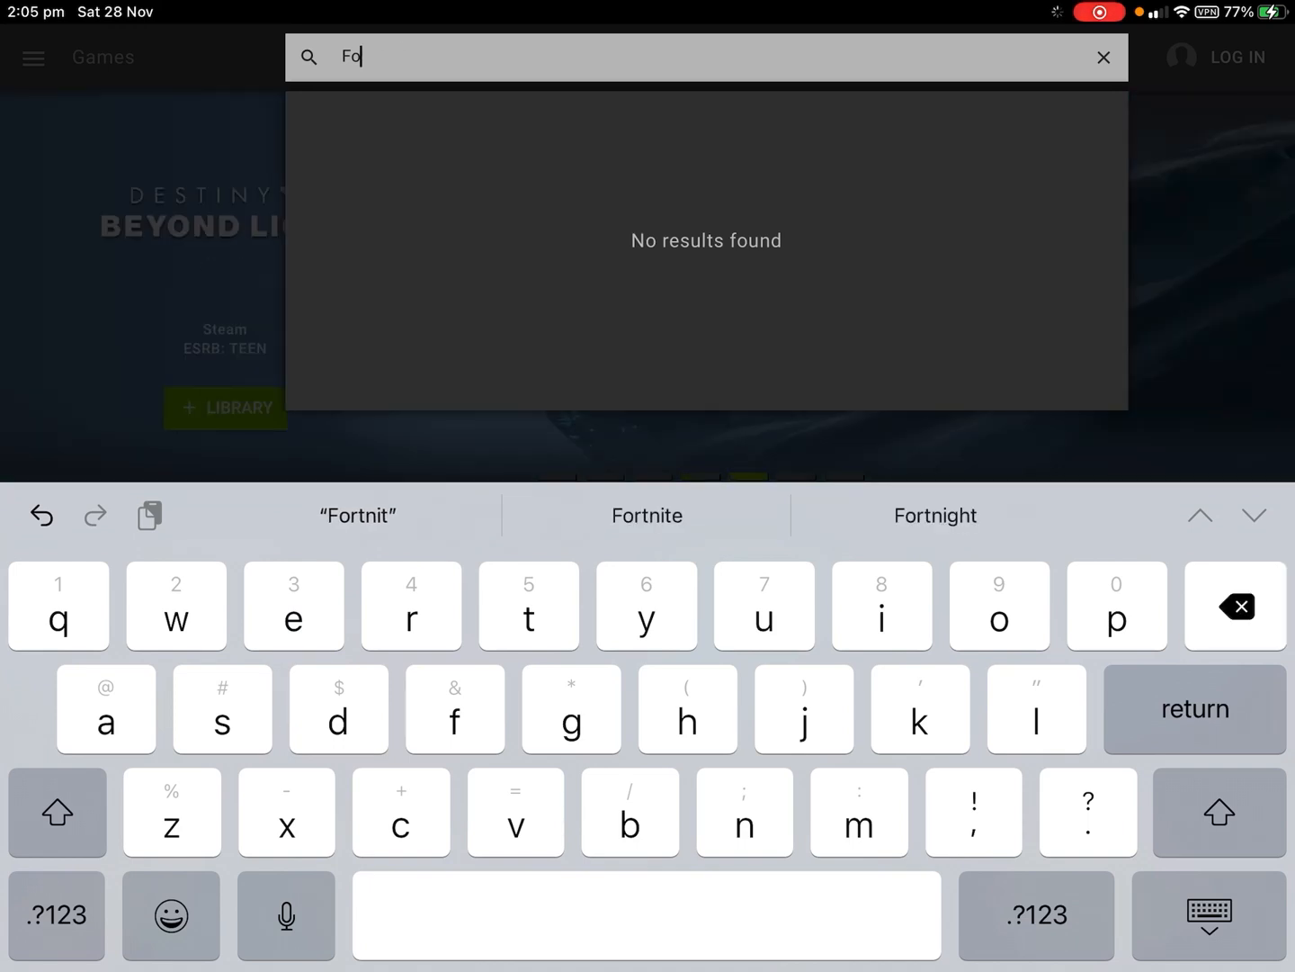
left_click(1101, 57)
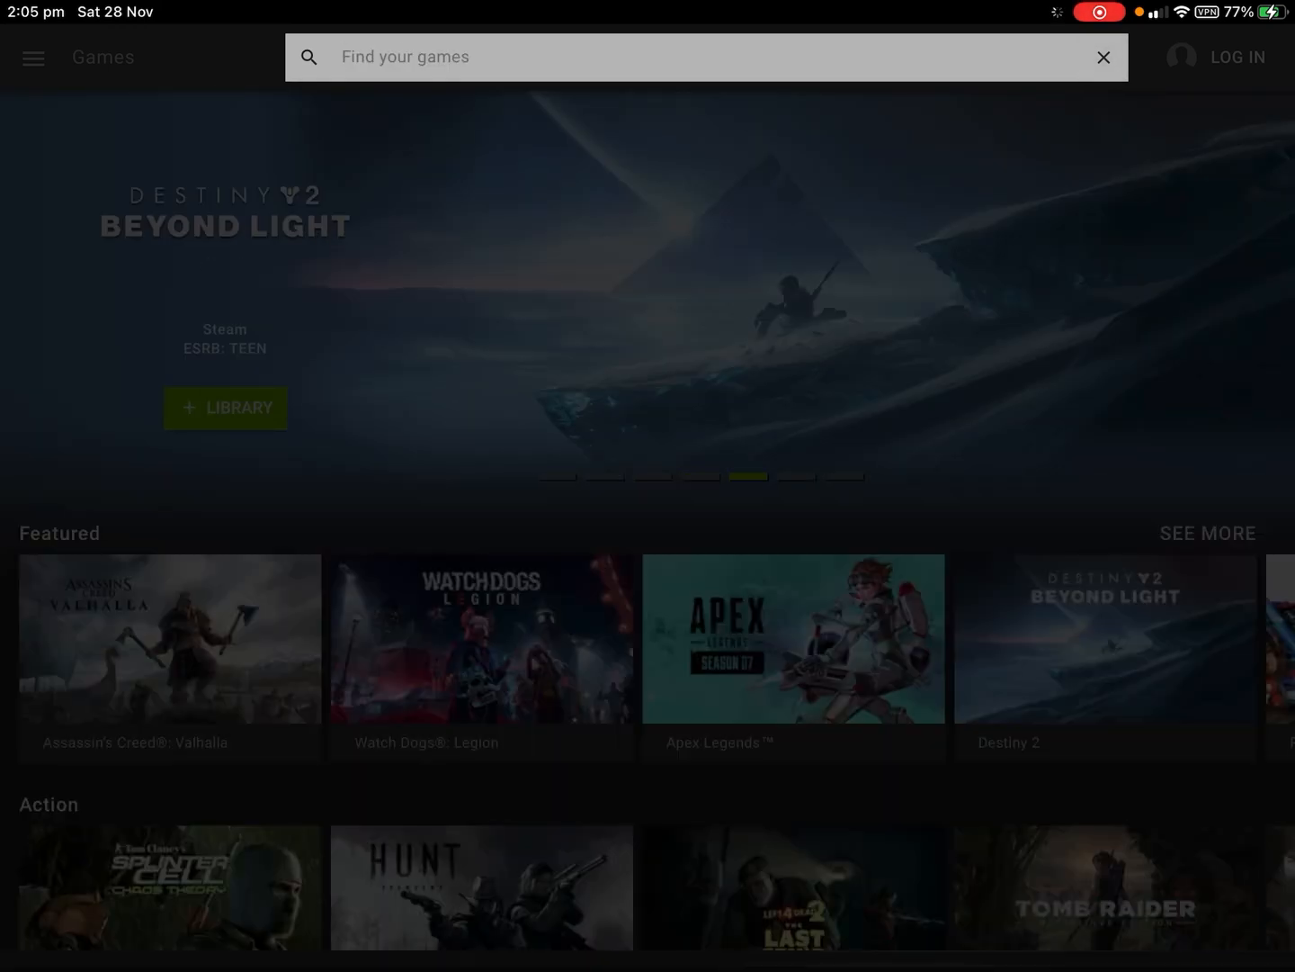
Step: Scroll through the Featured, Action, Role Playing, Adventure and Racing game rows
scroll("down", 3)
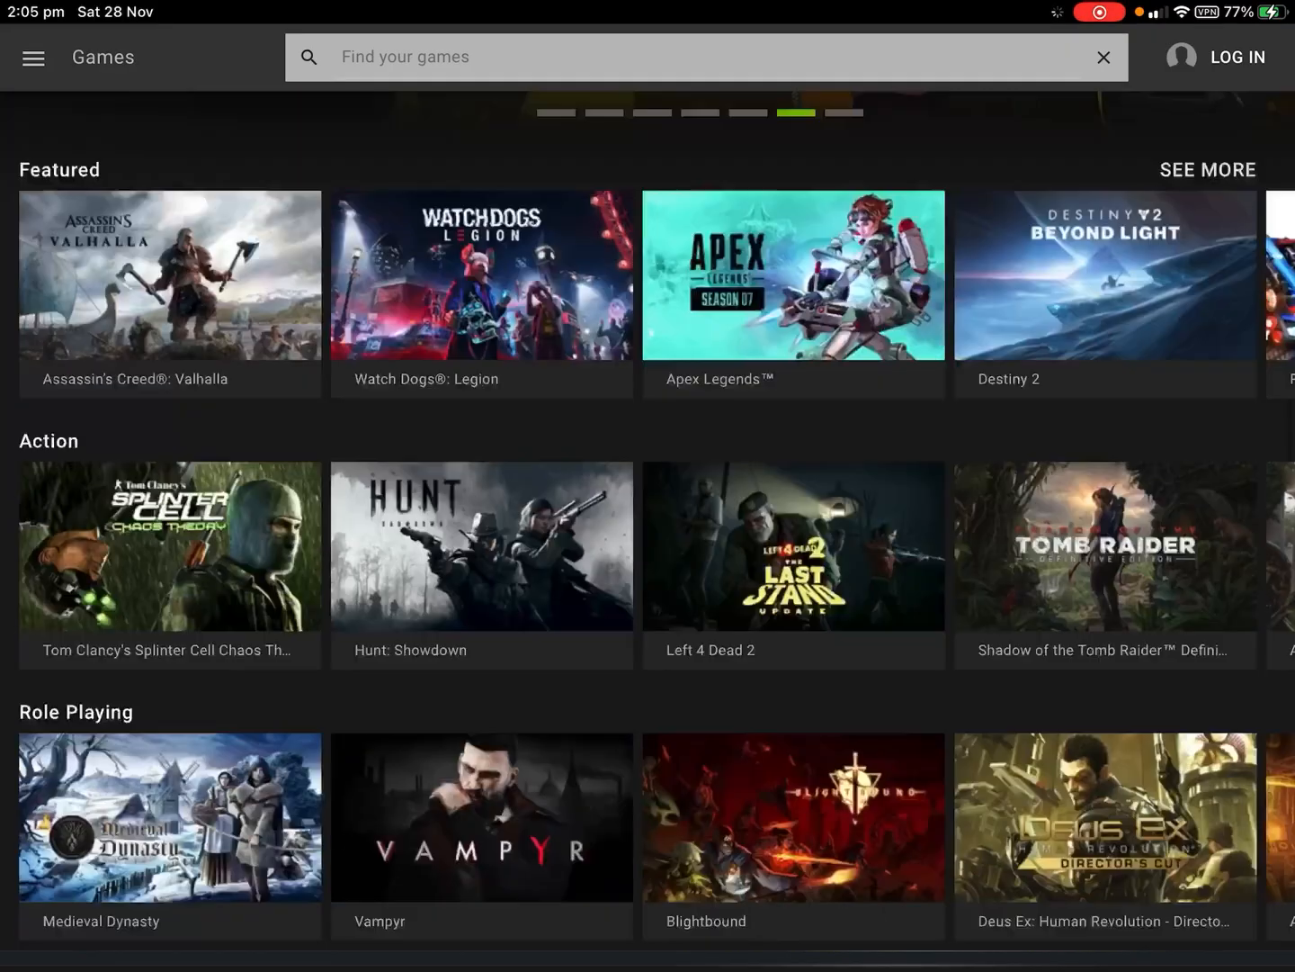
scroll("down", 3)
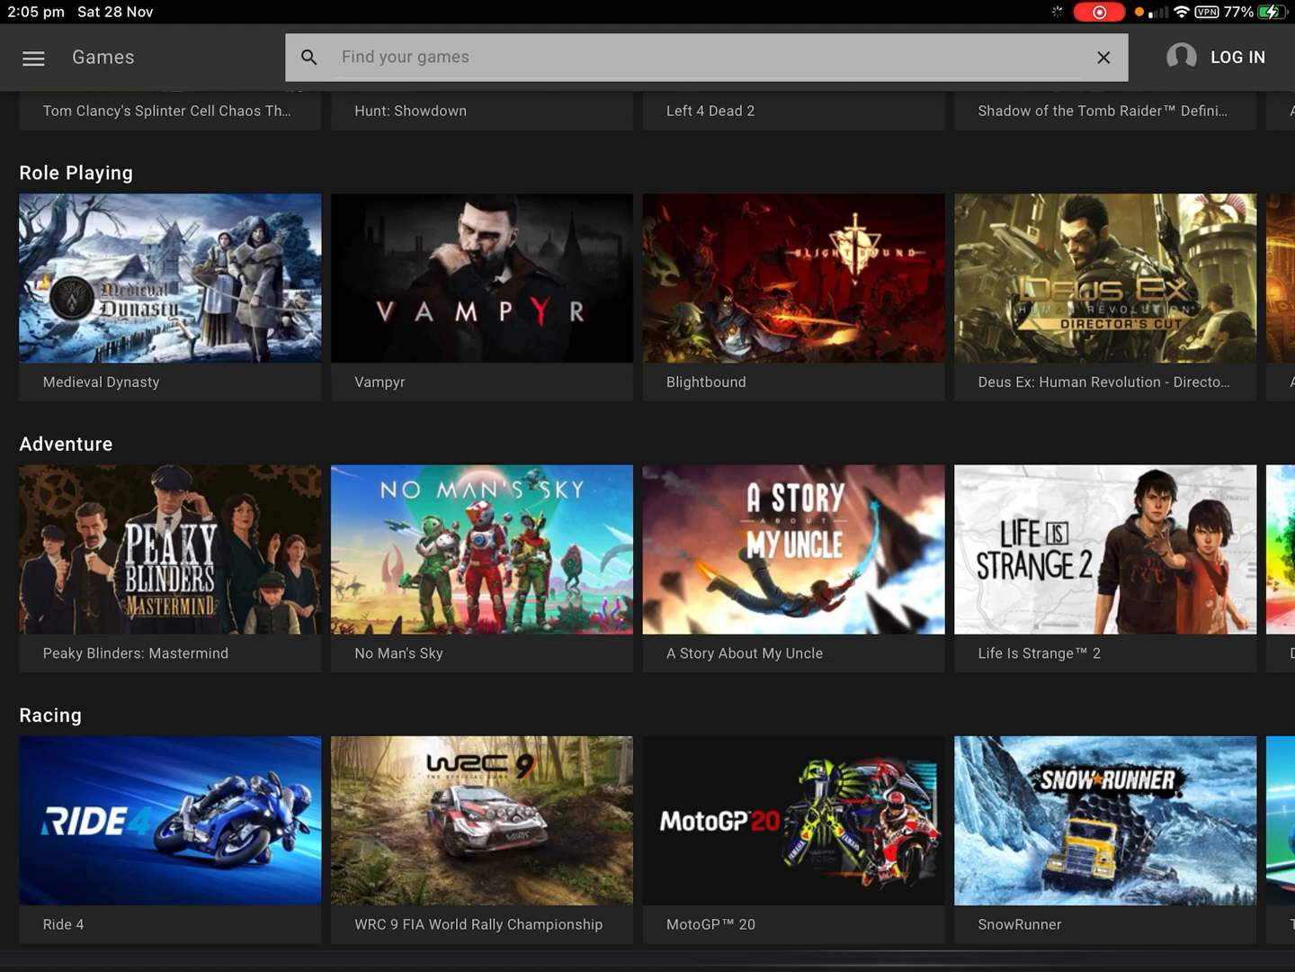
scroll("up", 3)
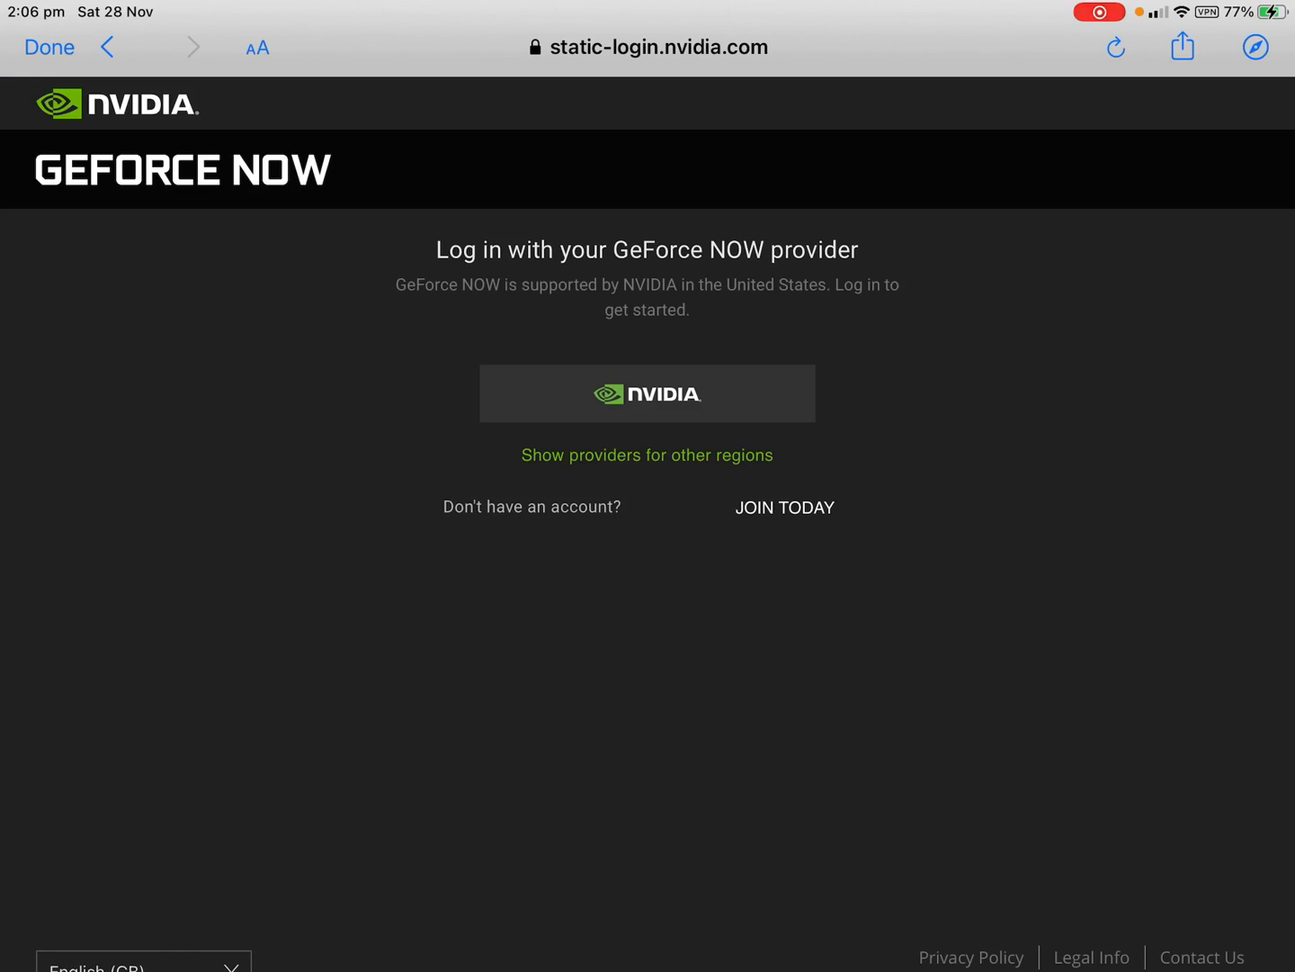
Step: Dismiss the login sheet with Done, returning to the games catalog still logged out
left_click(785, 508)
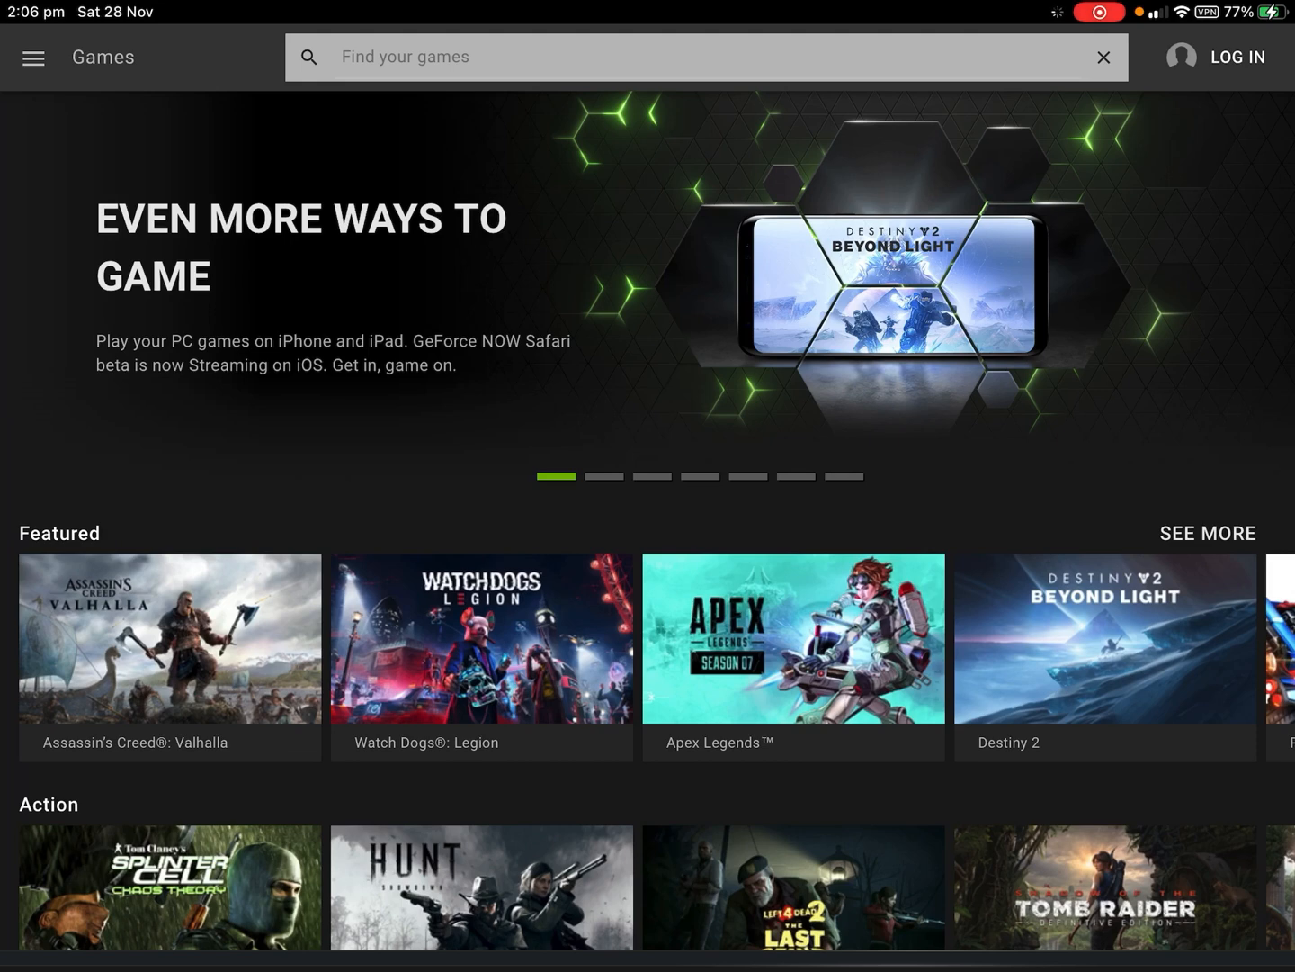
Step: Browse the Featured row and view details for Rocket League and then Warframe
scroll("left", 3)
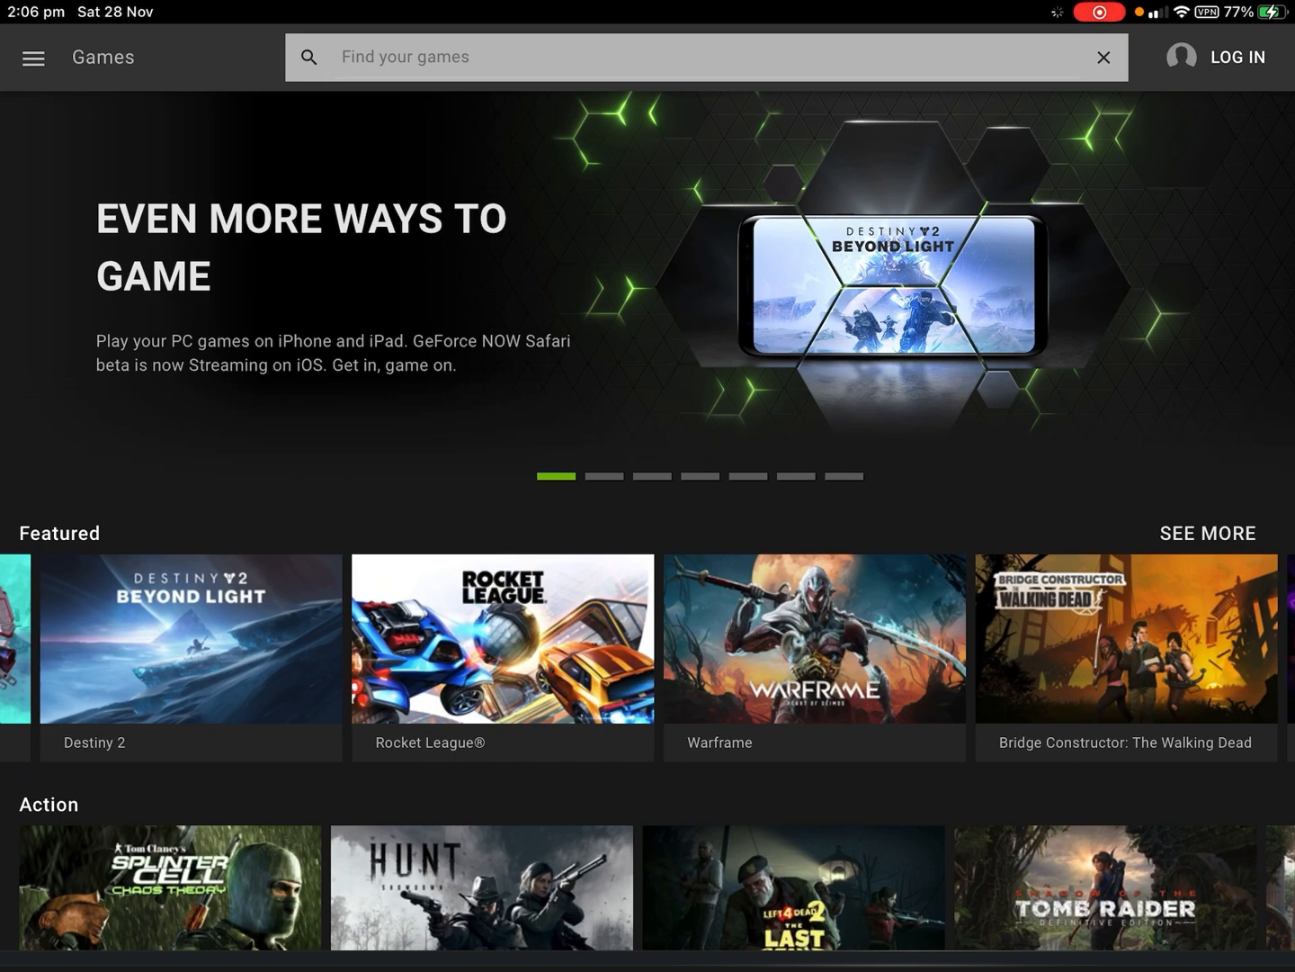
left_click(500, 649)
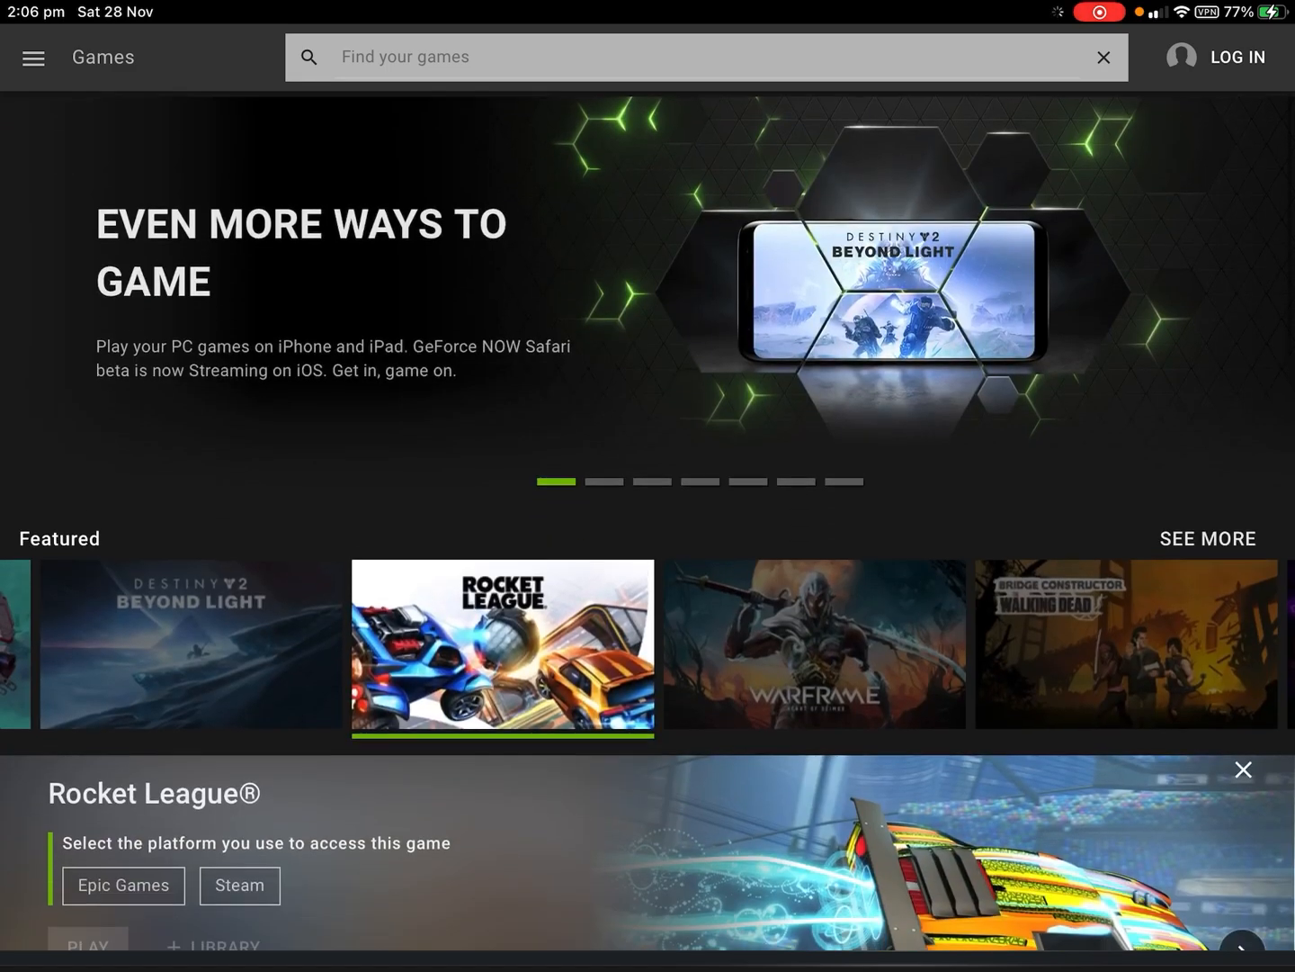
scroll("down", 3)
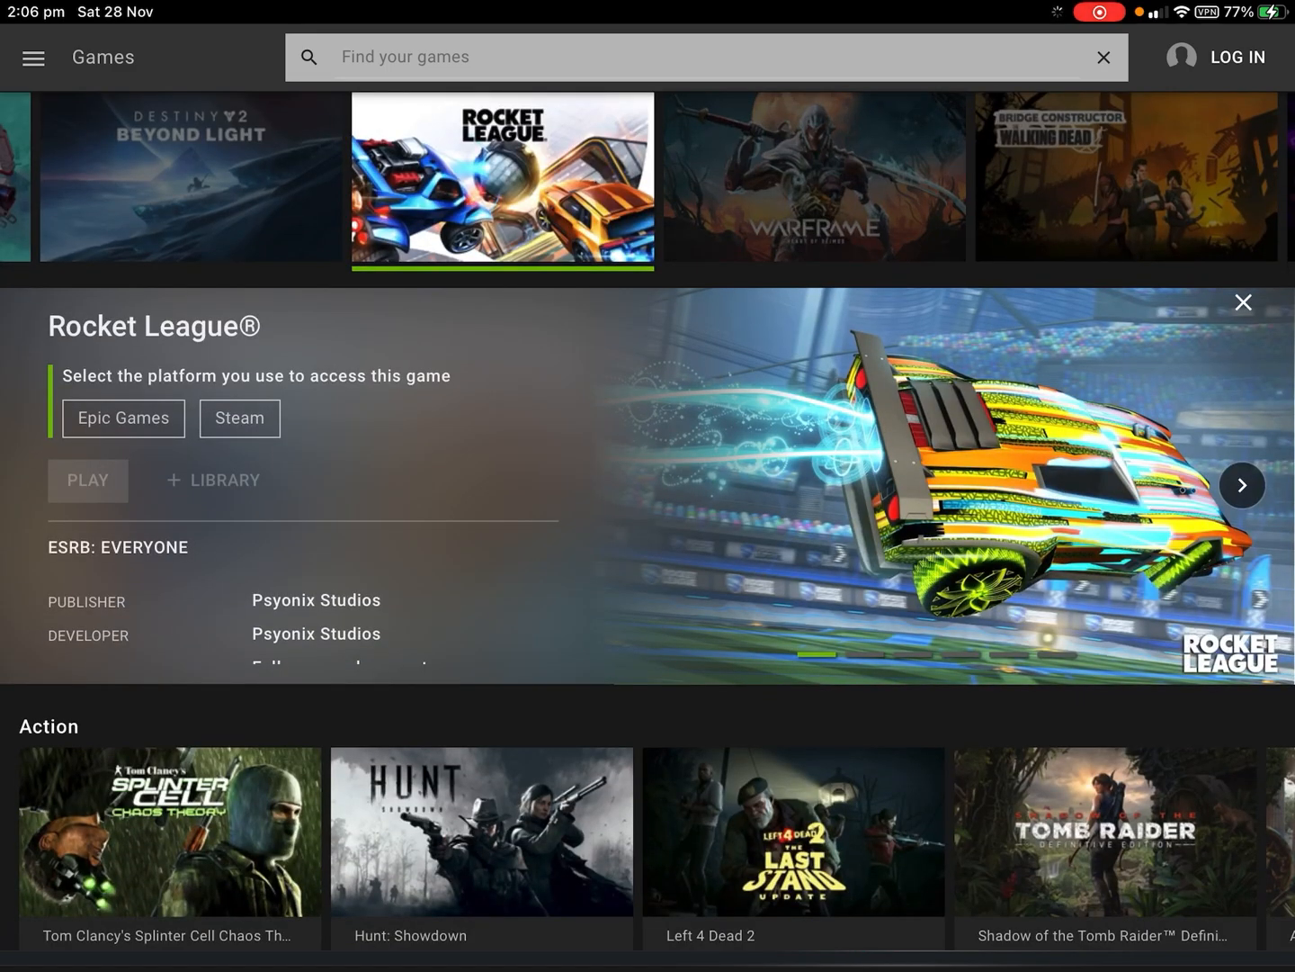
left_click(813, 176)
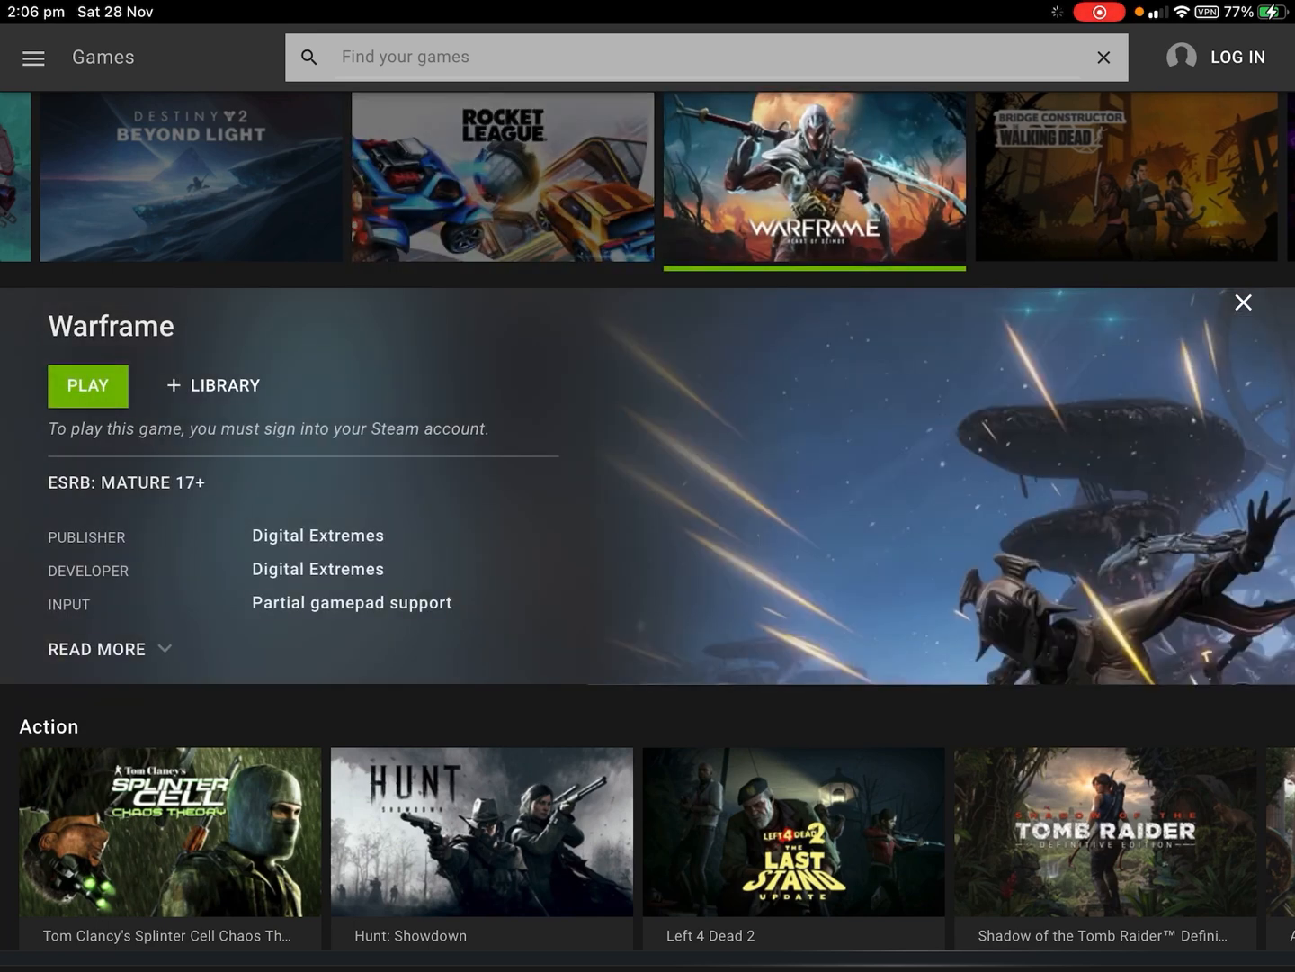
left_click(1245, 302)
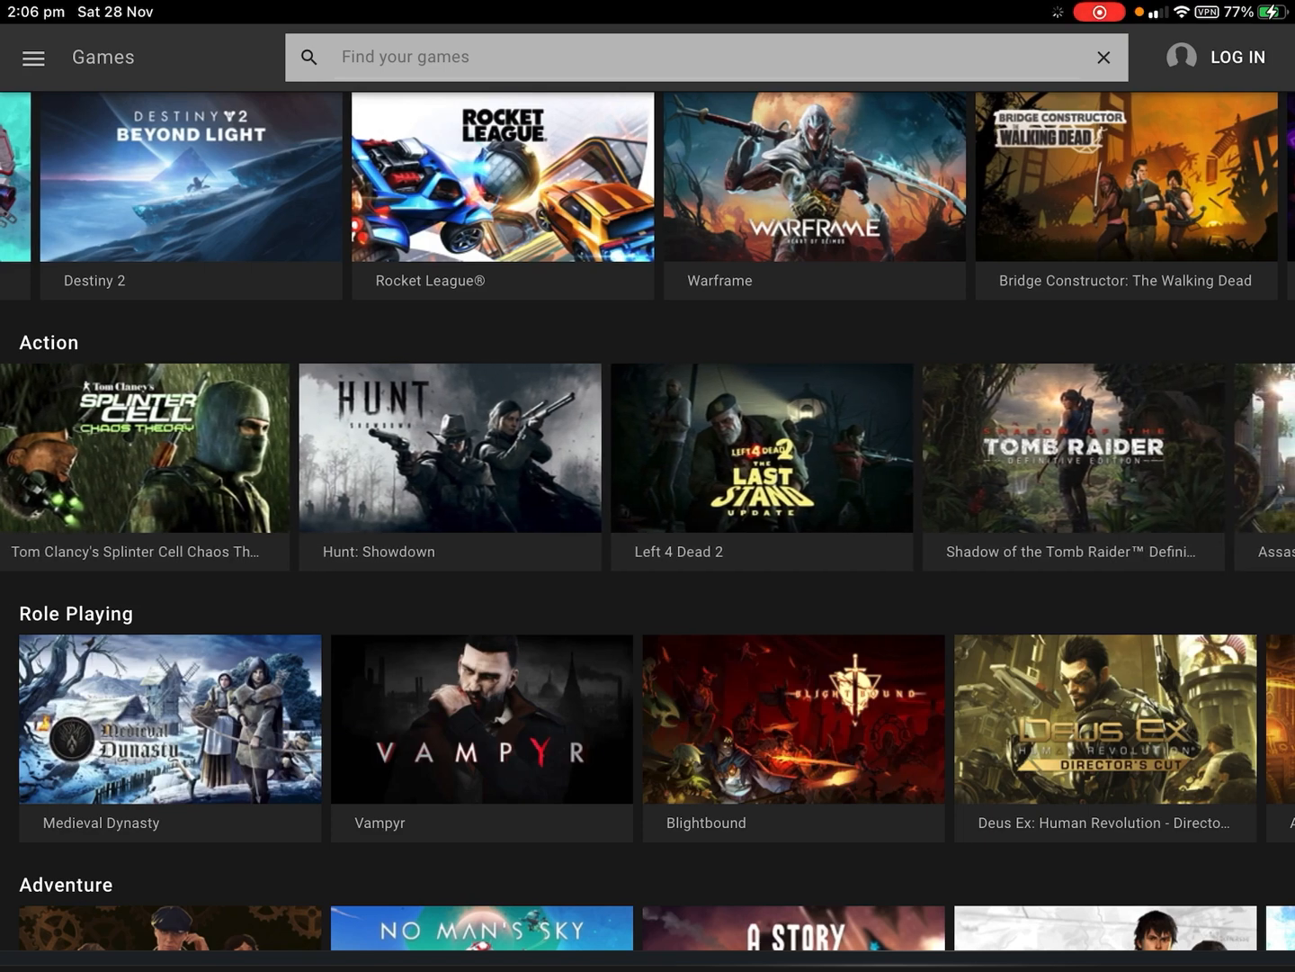
Step: Leave GeForce NOW for the iPad home screen
key("home")
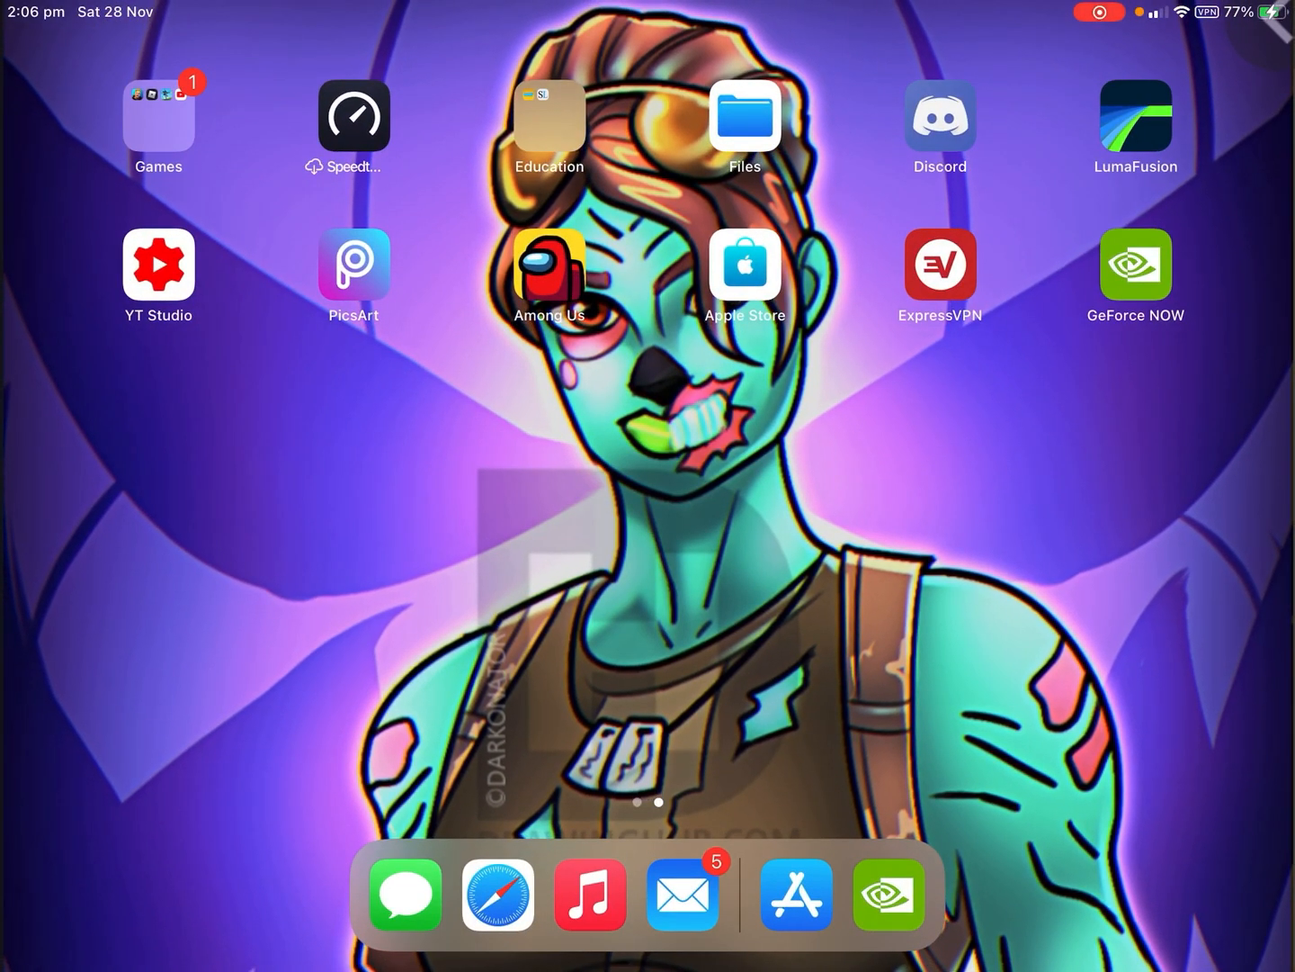